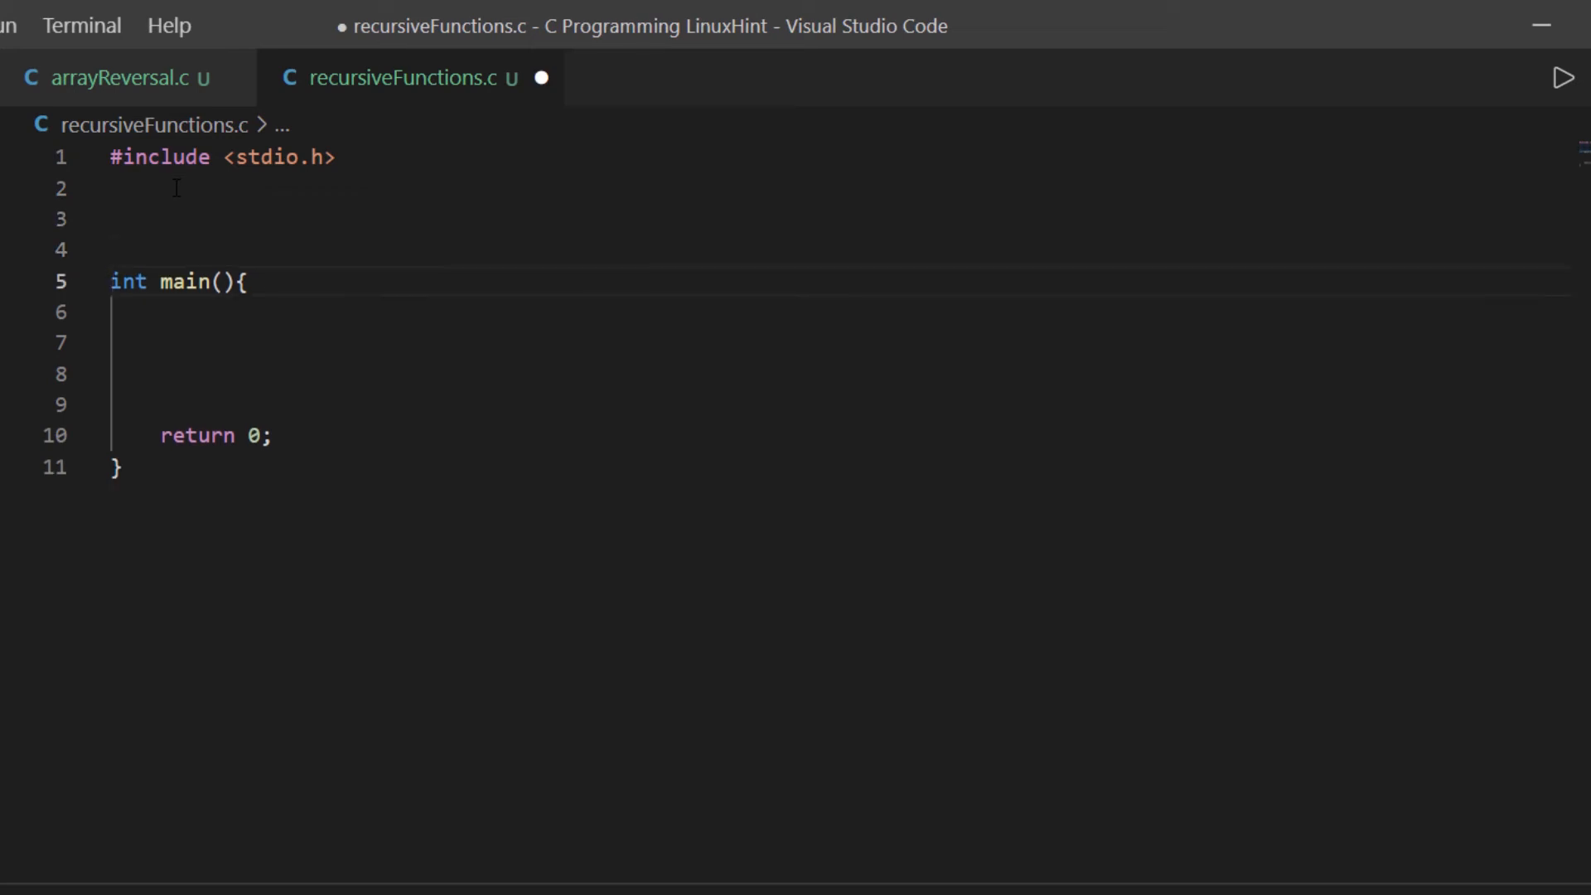
Step: Declare the prototype `int factorial (int n);` on line 3, above main
text(int)
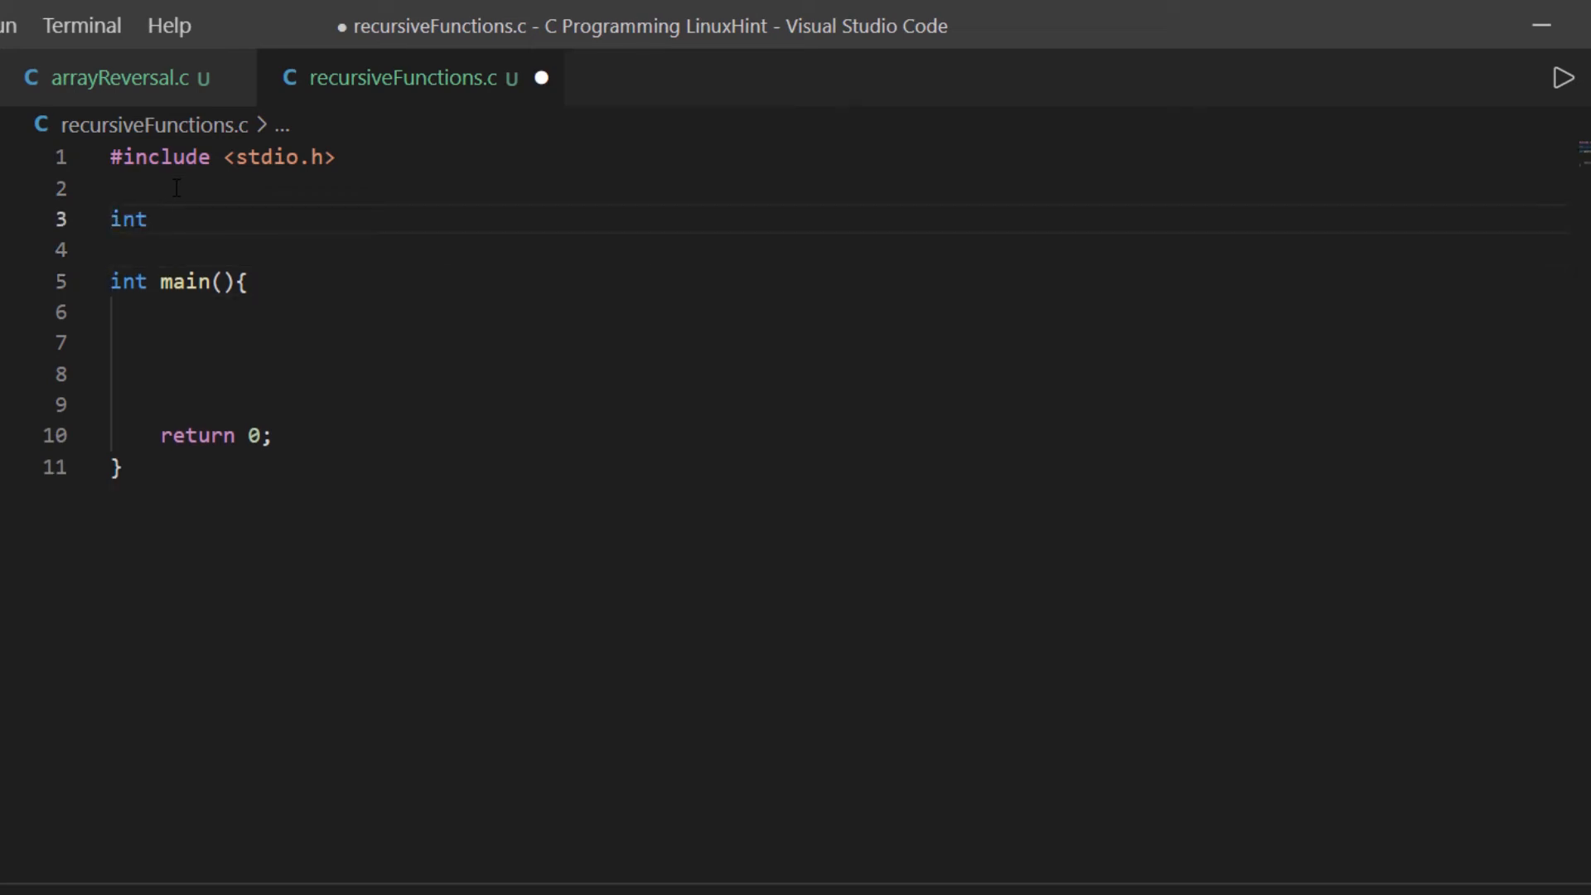
text(fact)
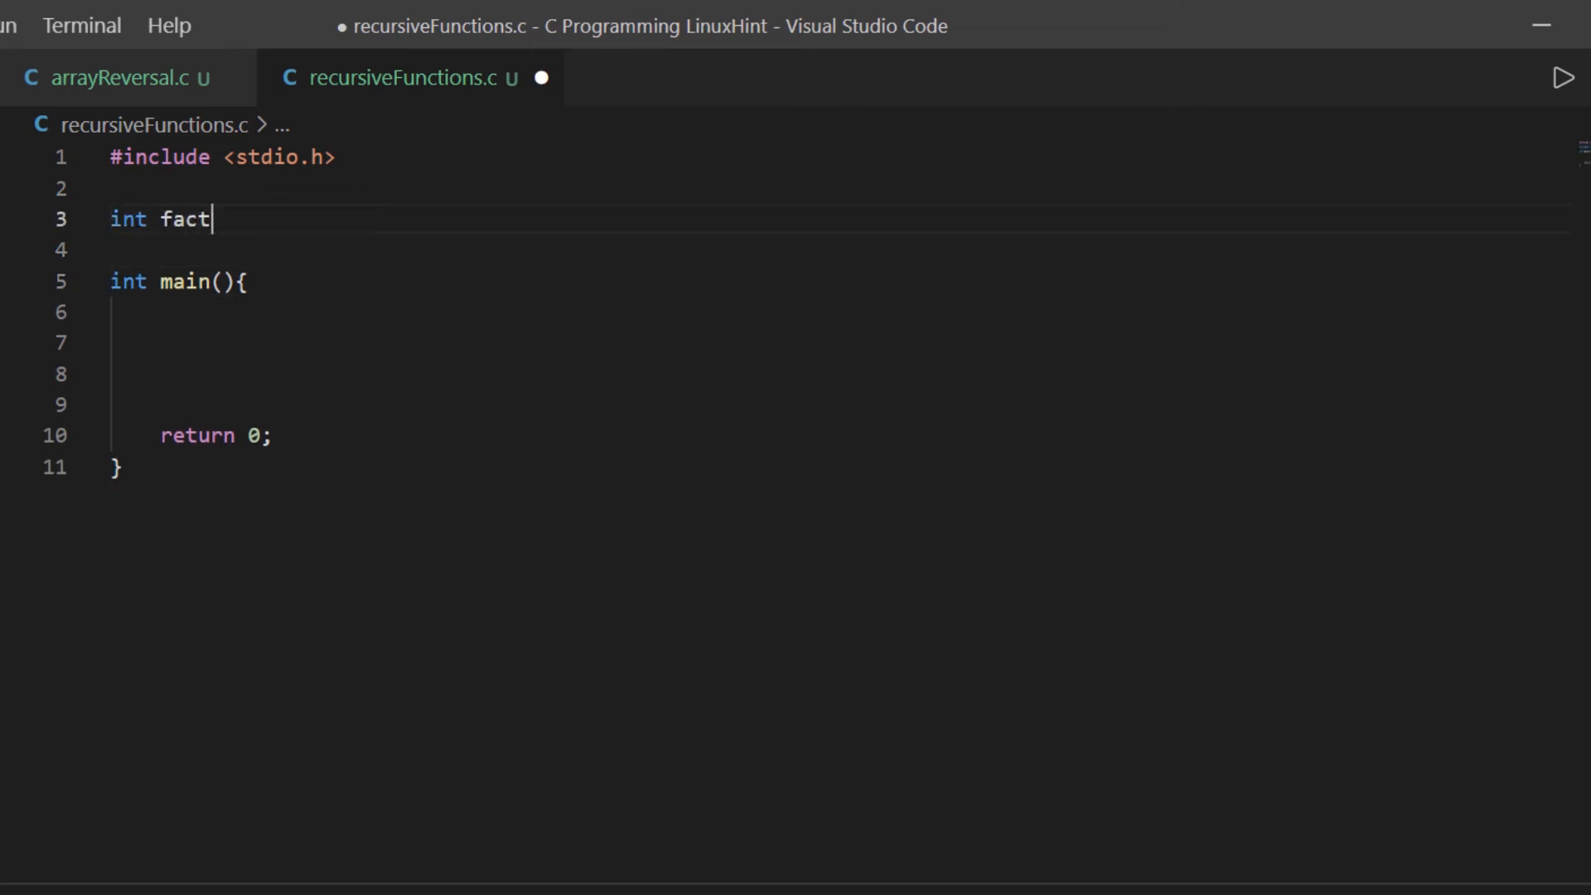
text(orial (i))
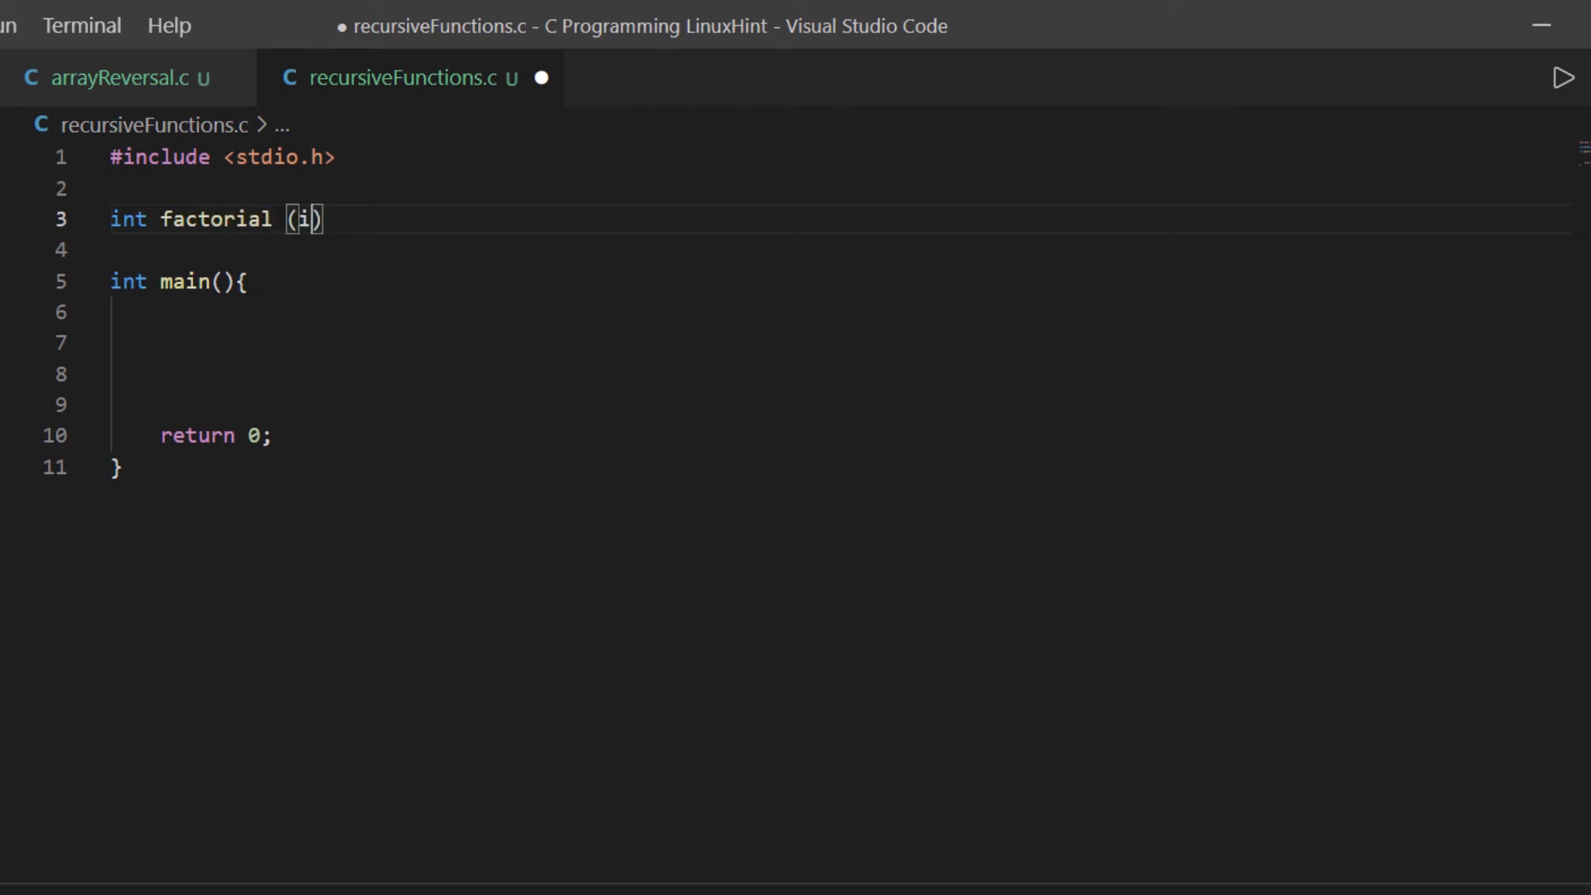
text(int n)
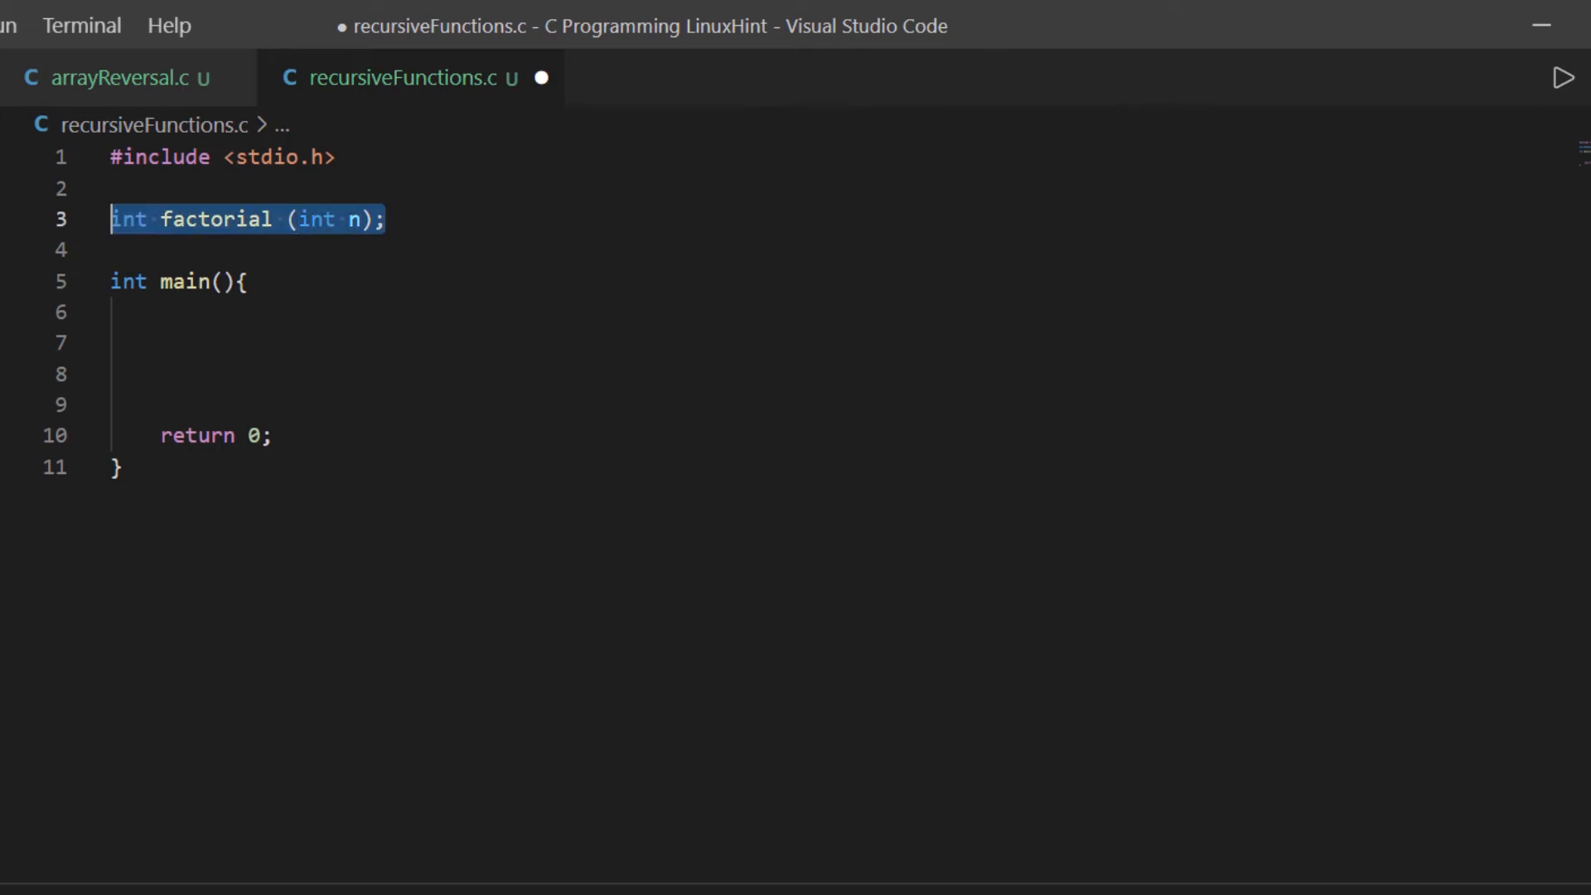
Step: Define factorial(int n) below main: return 1 if n <= 0, else n*(factorial(n-1))
text(int factorial (int n))
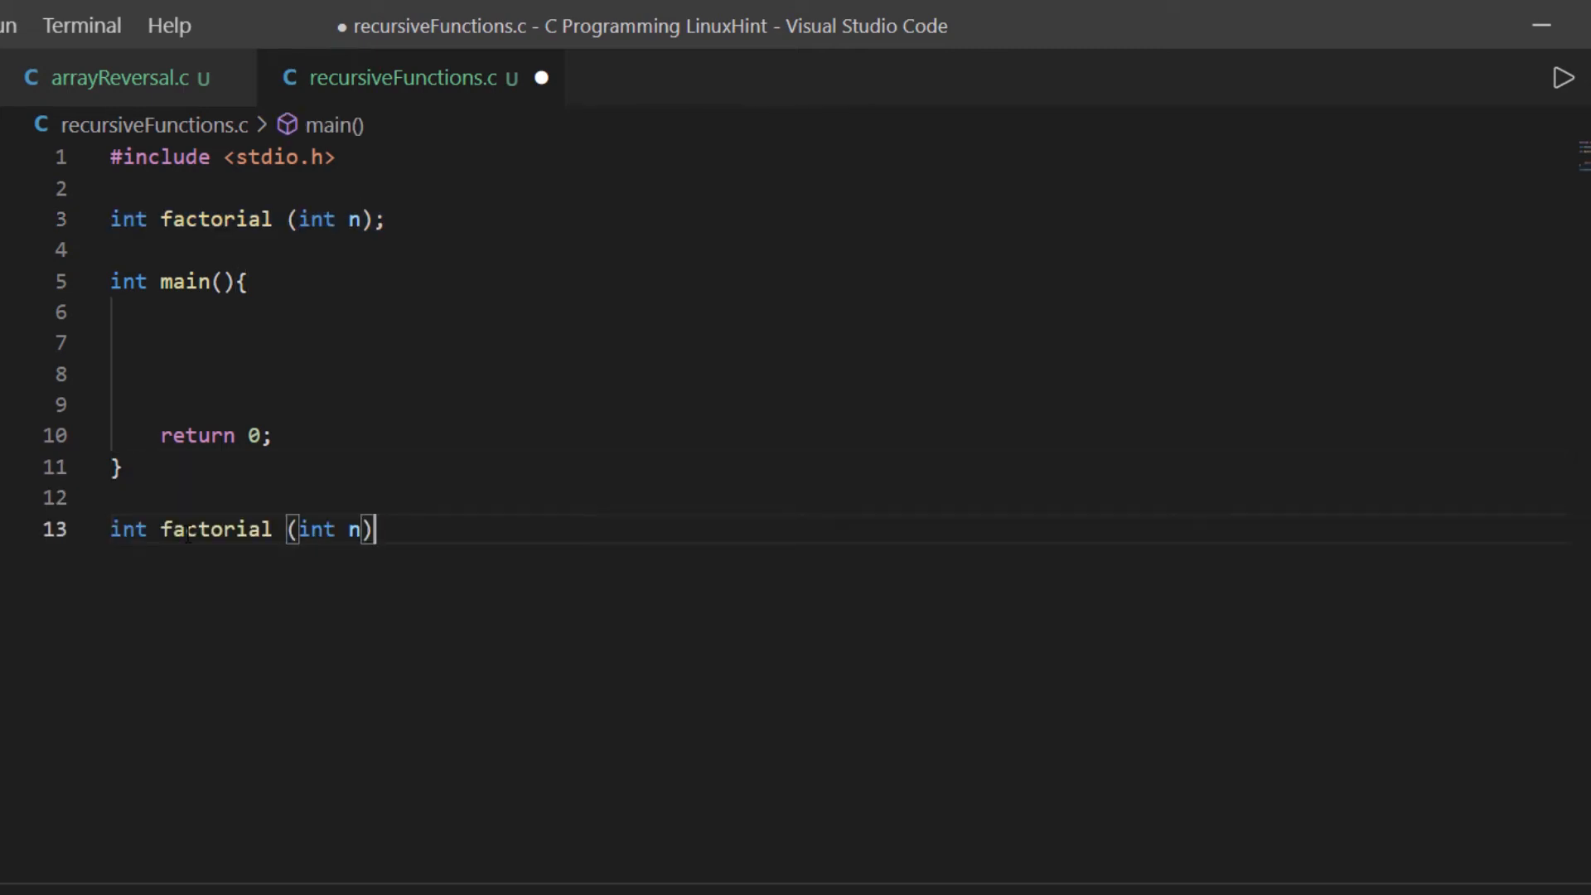
text({)
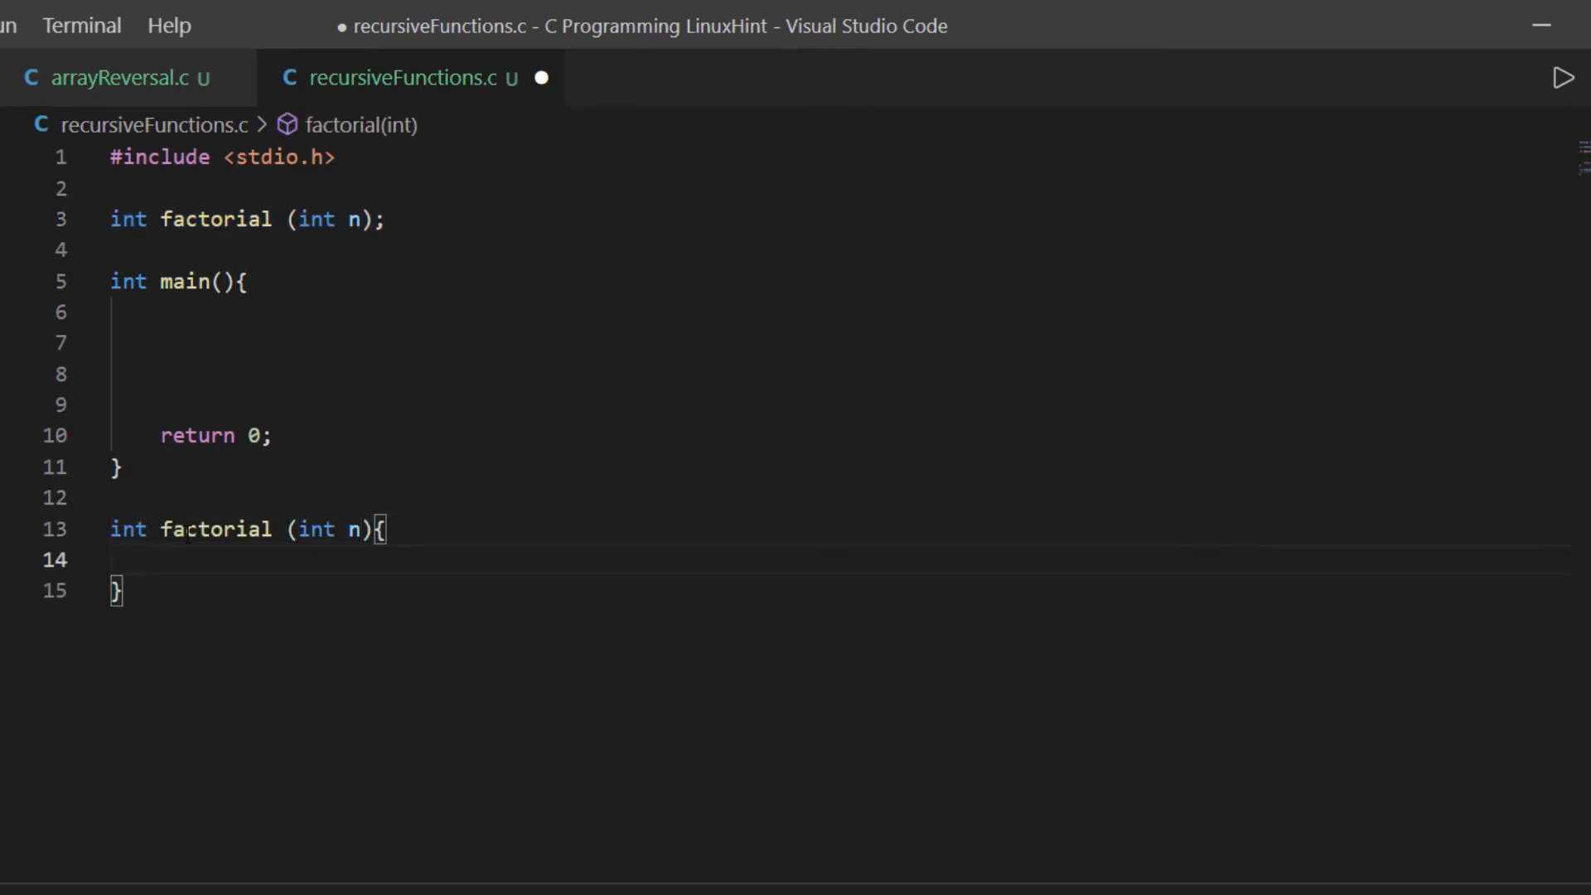
text(if()
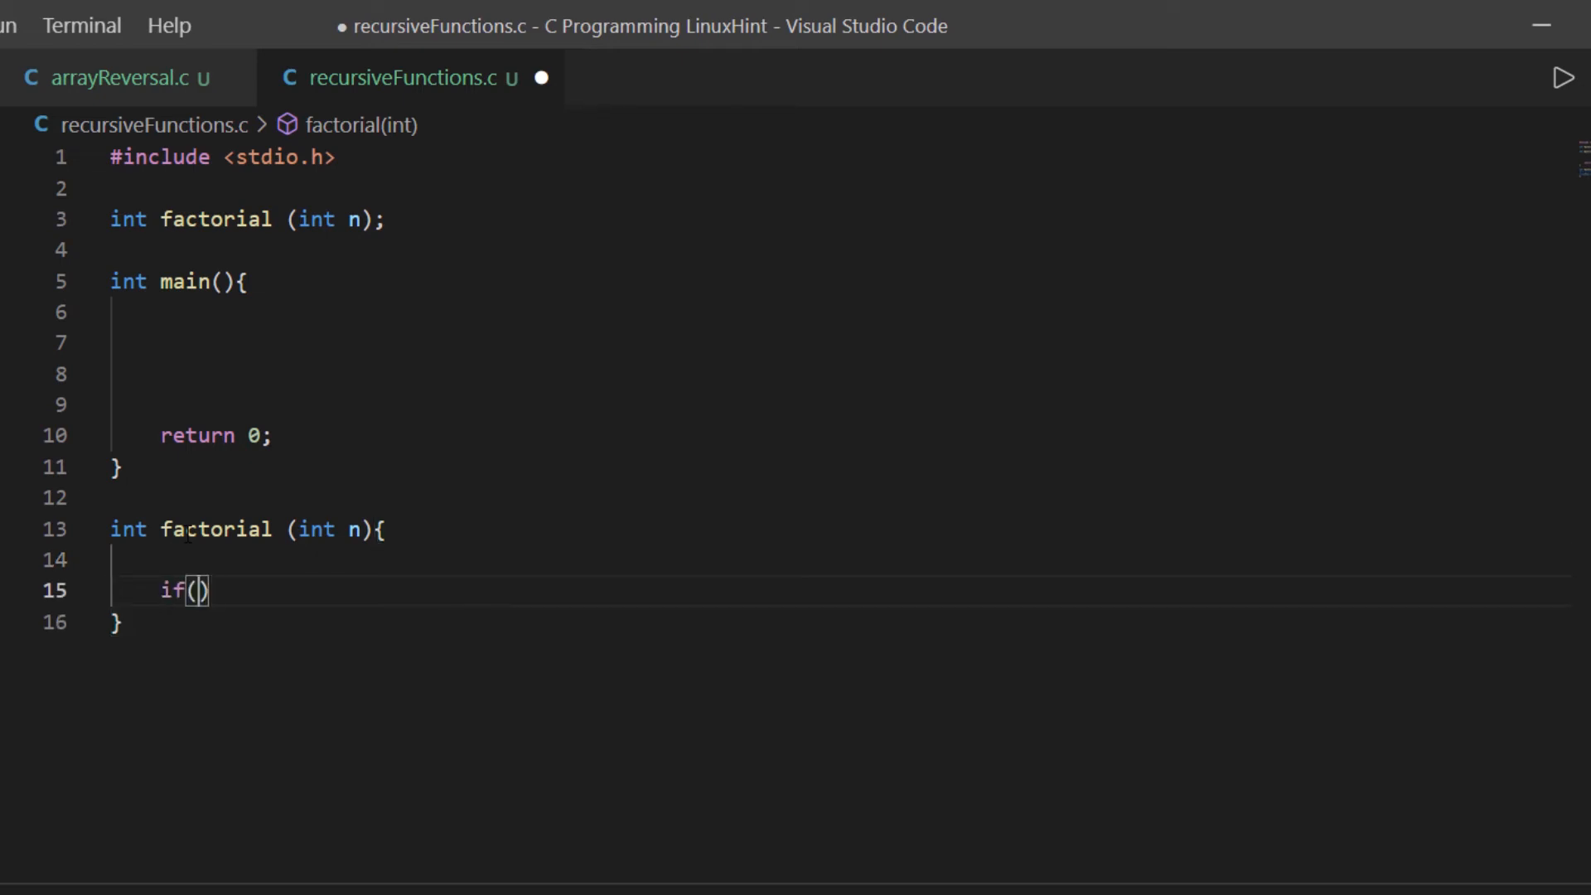
text(n)
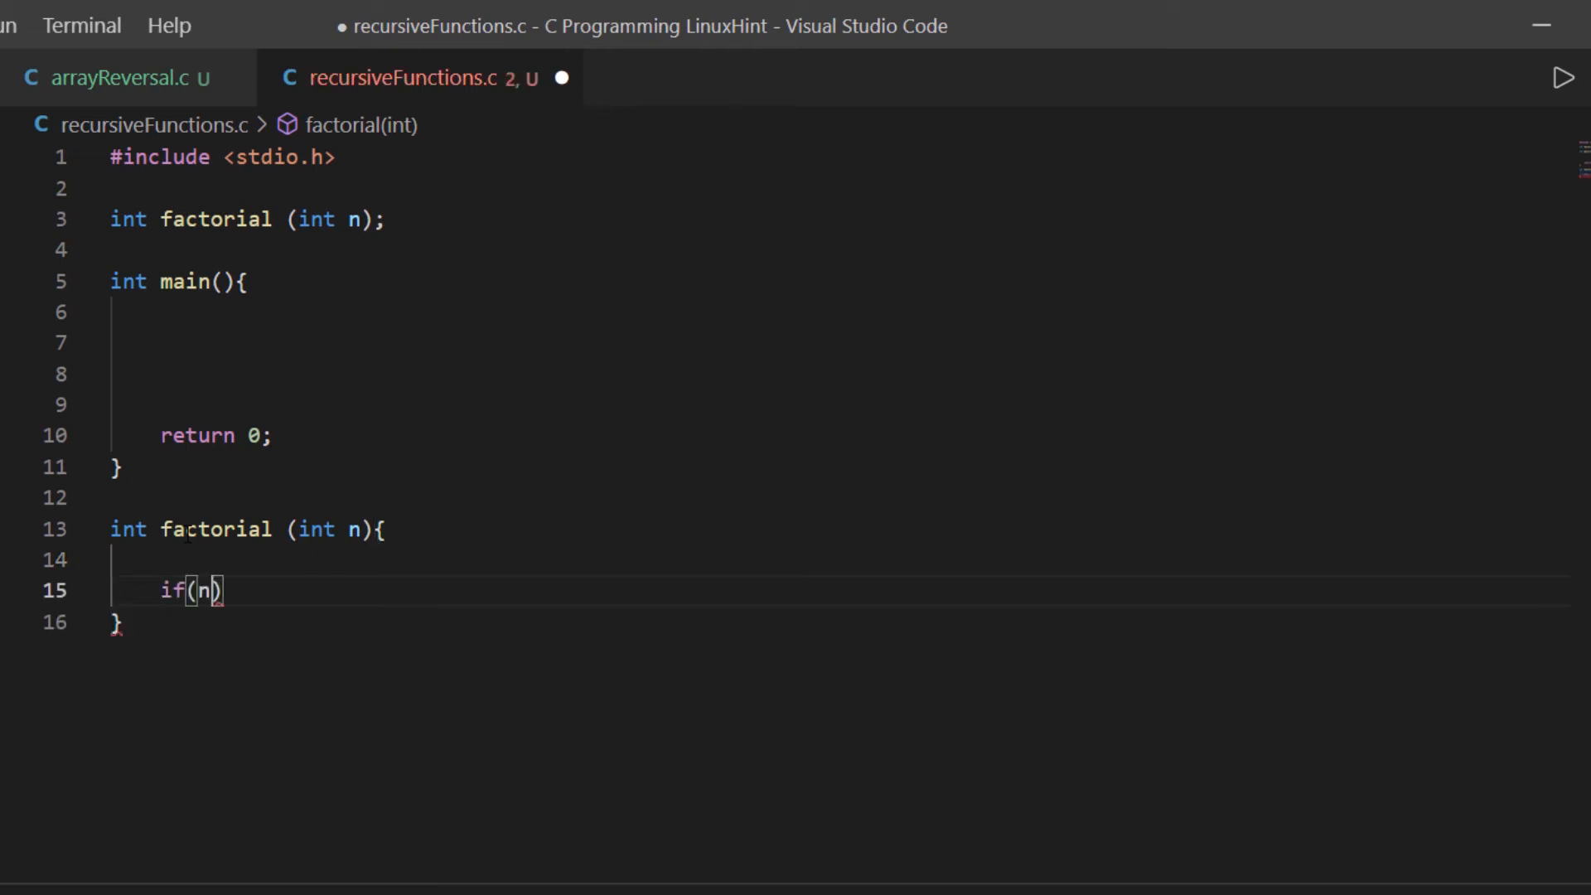
text(= 0)
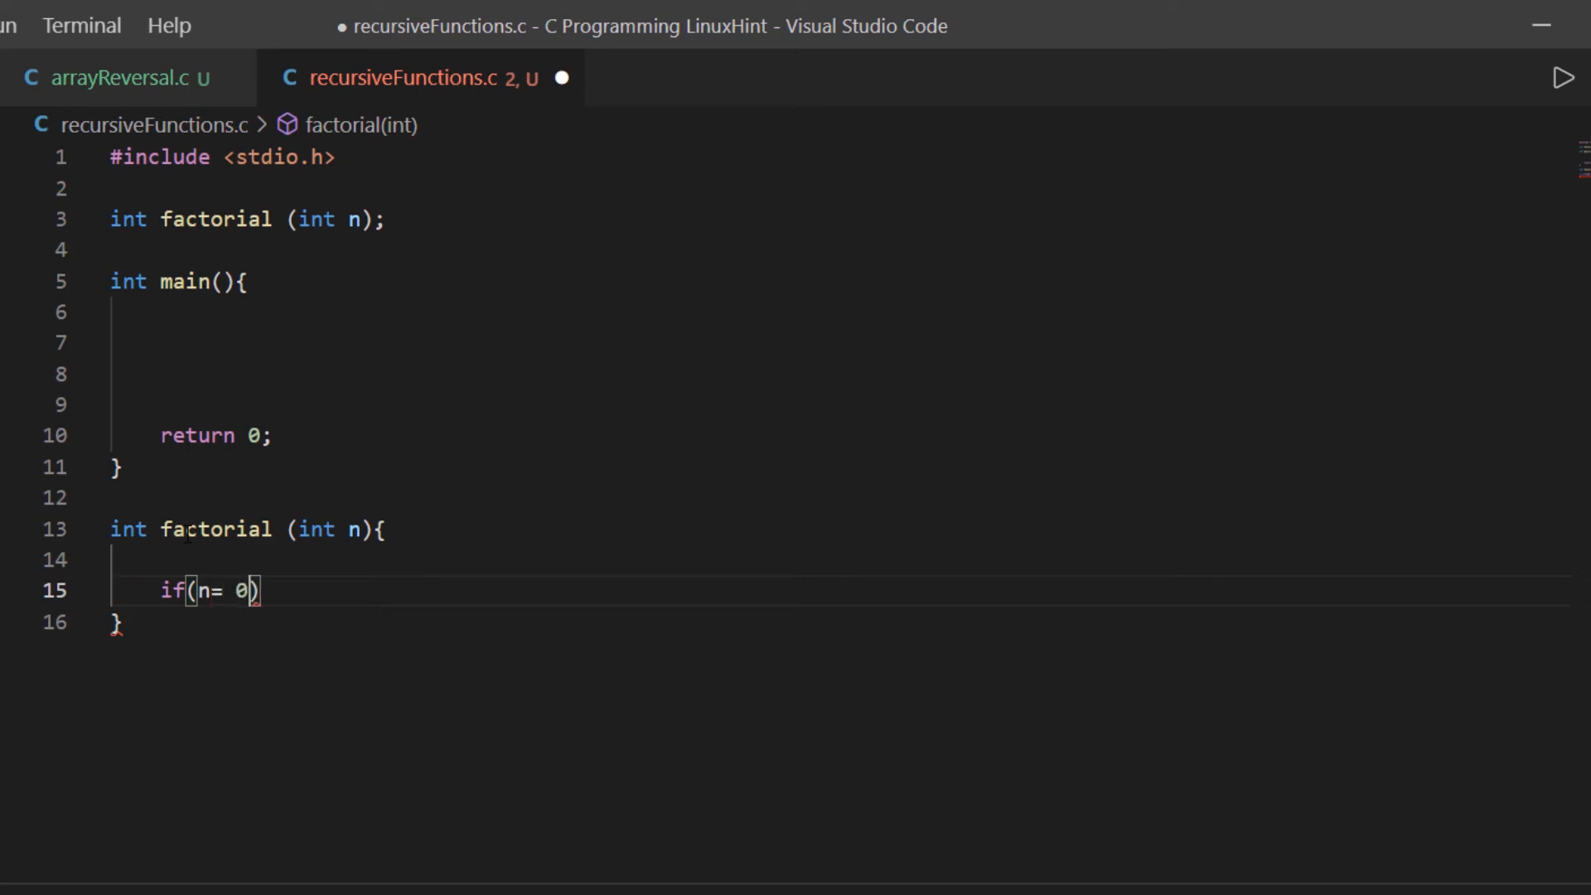
text(<=)
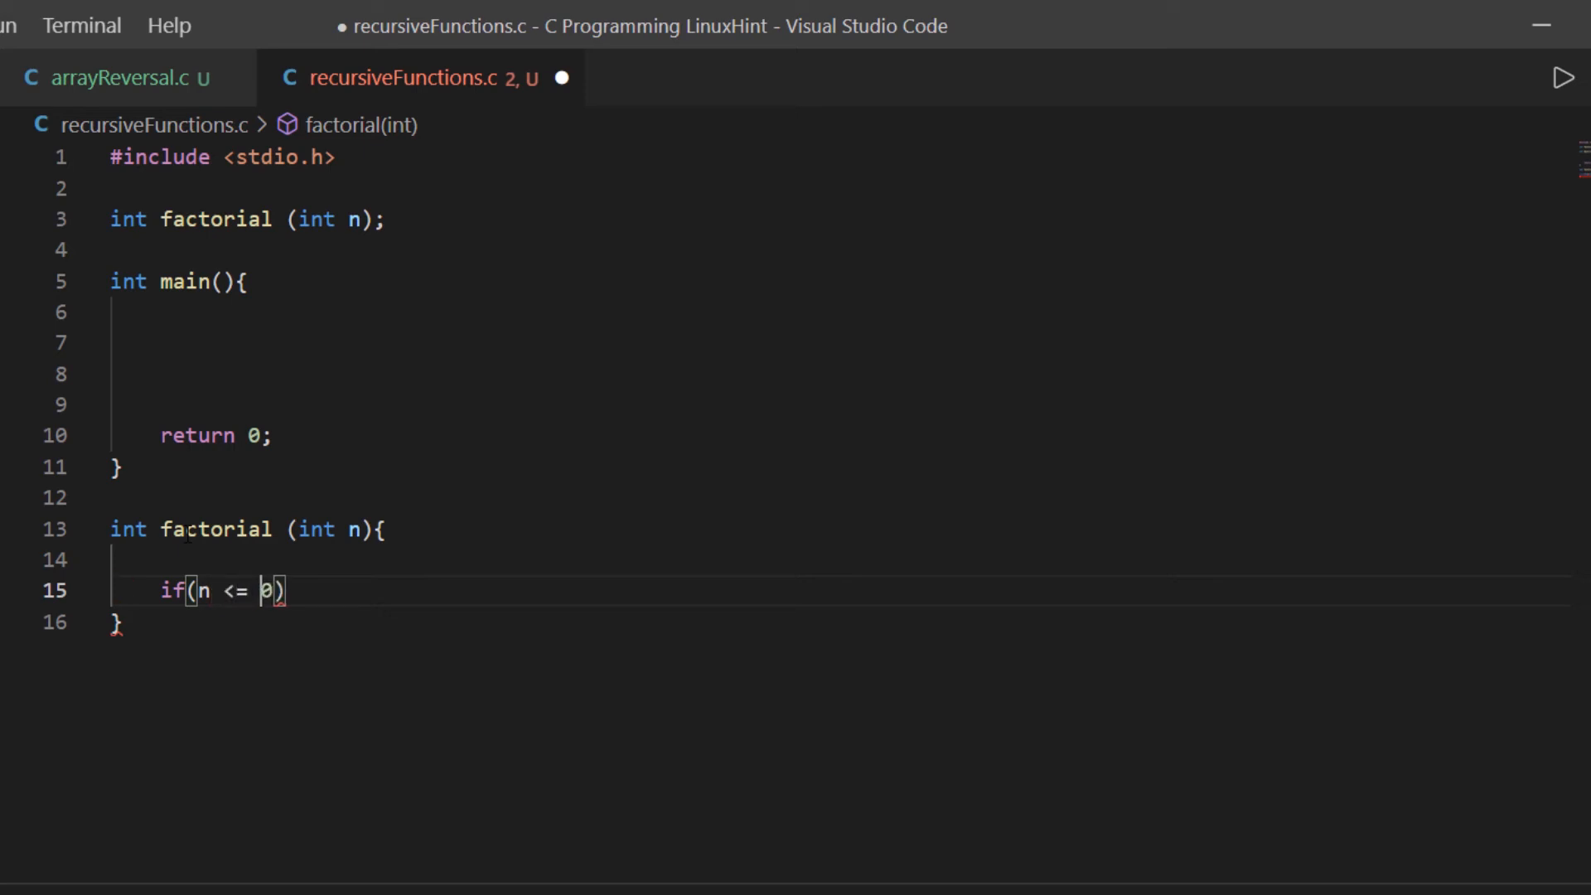
text({)
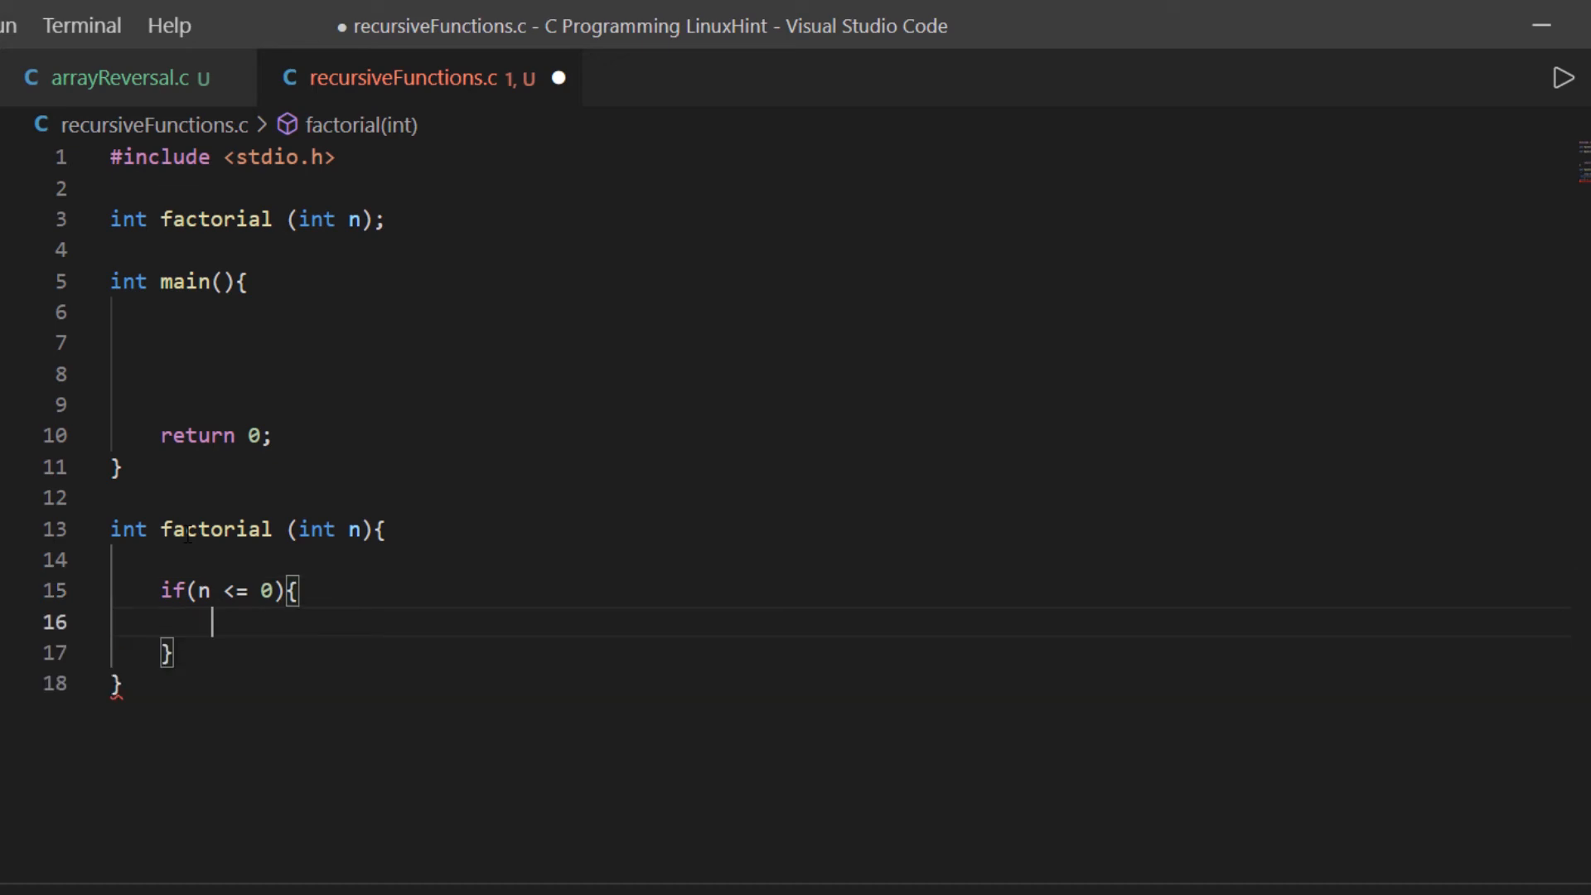
text(return 1)
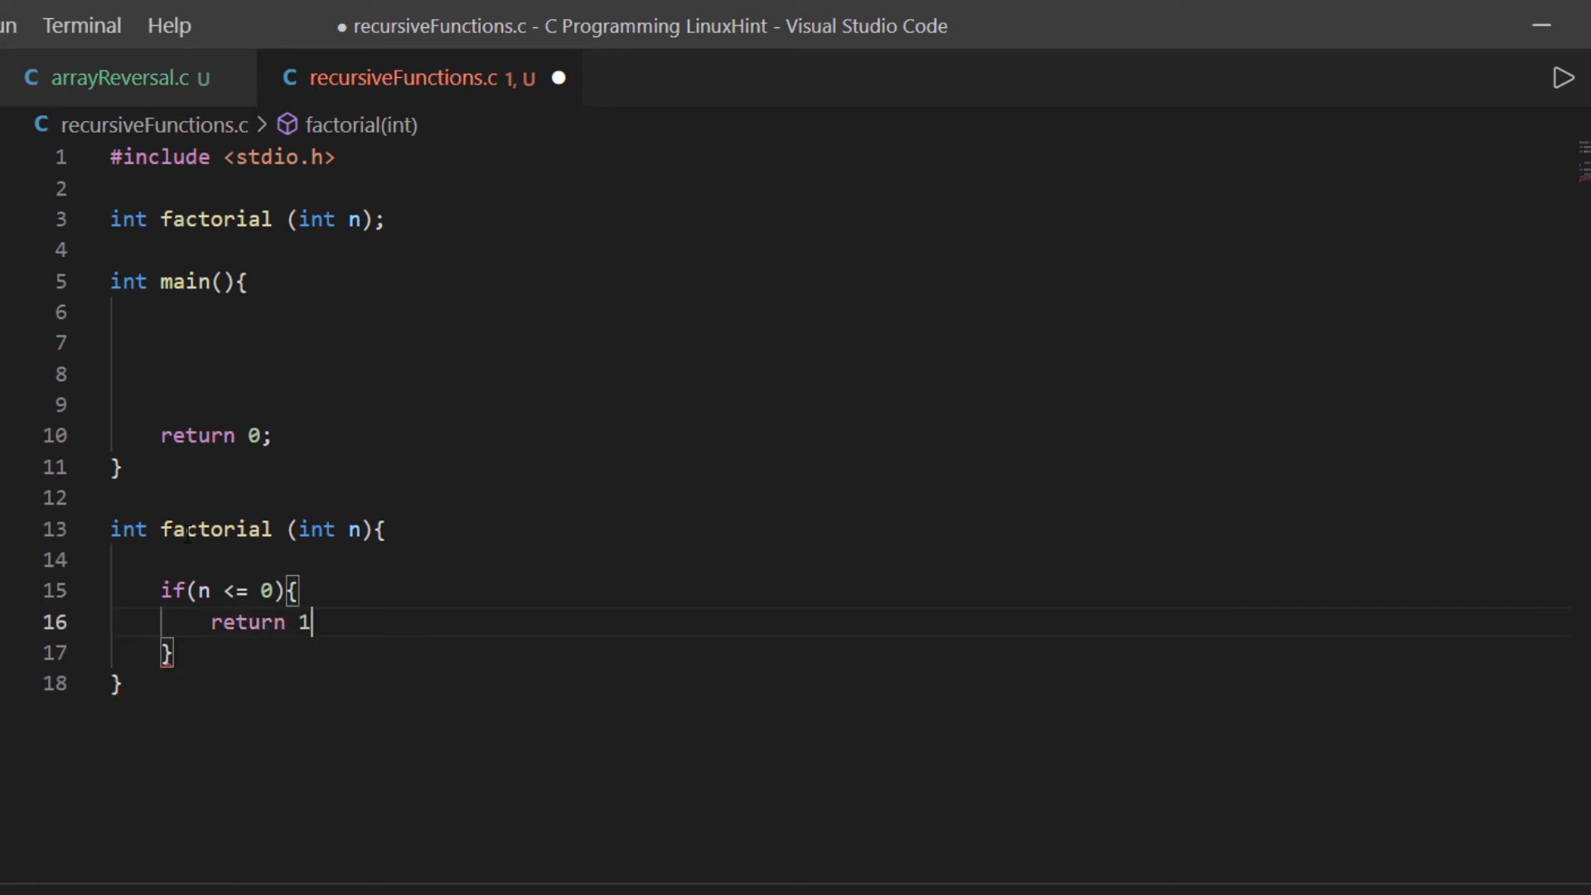
text(;)
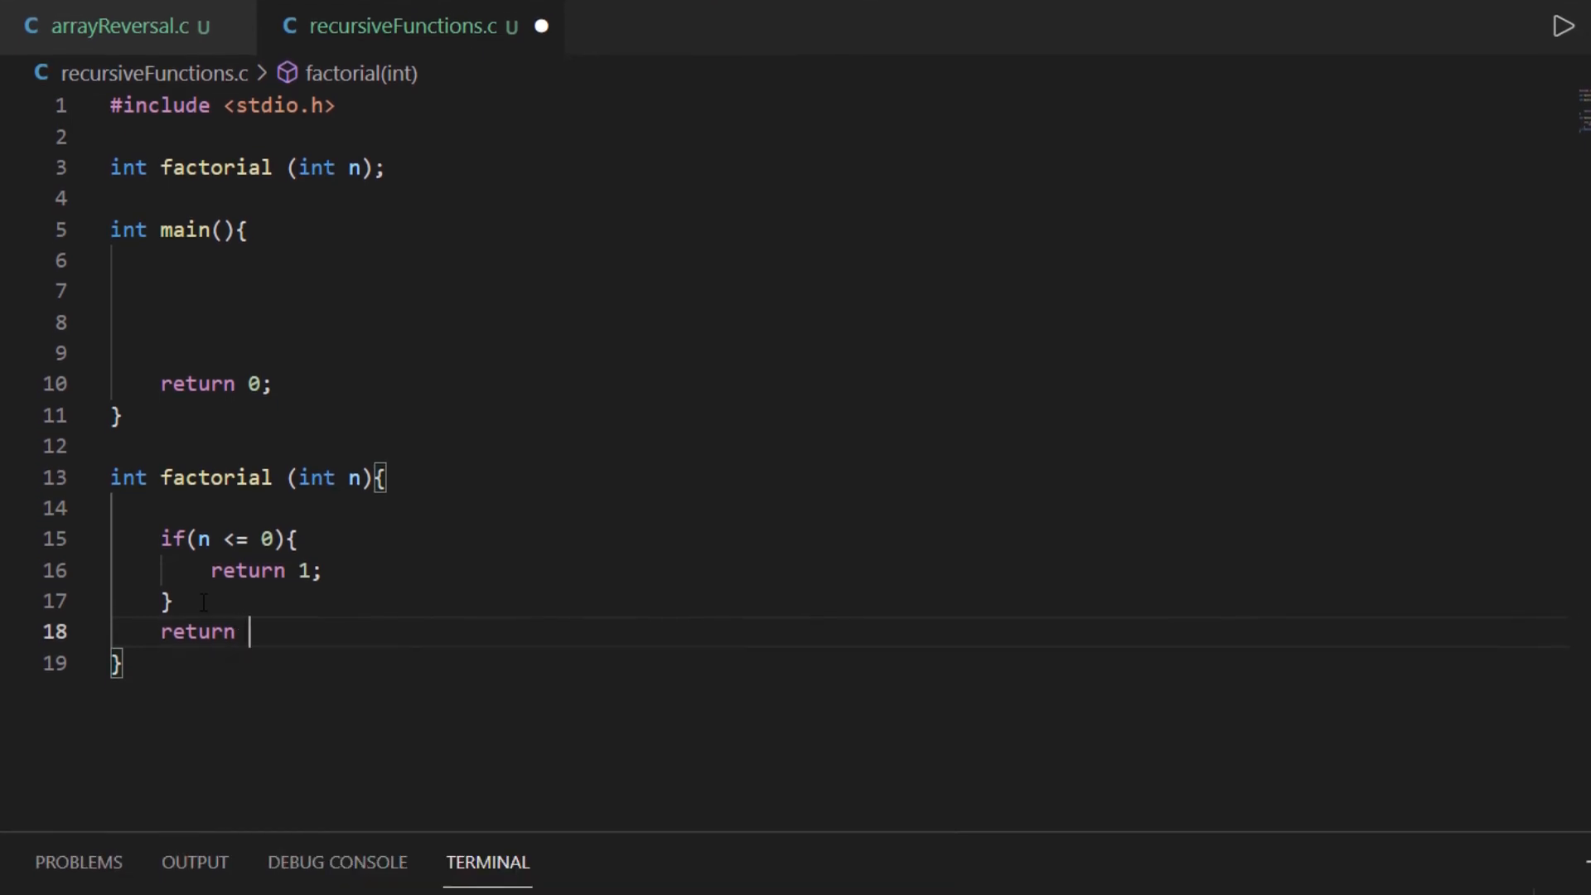
text(n)
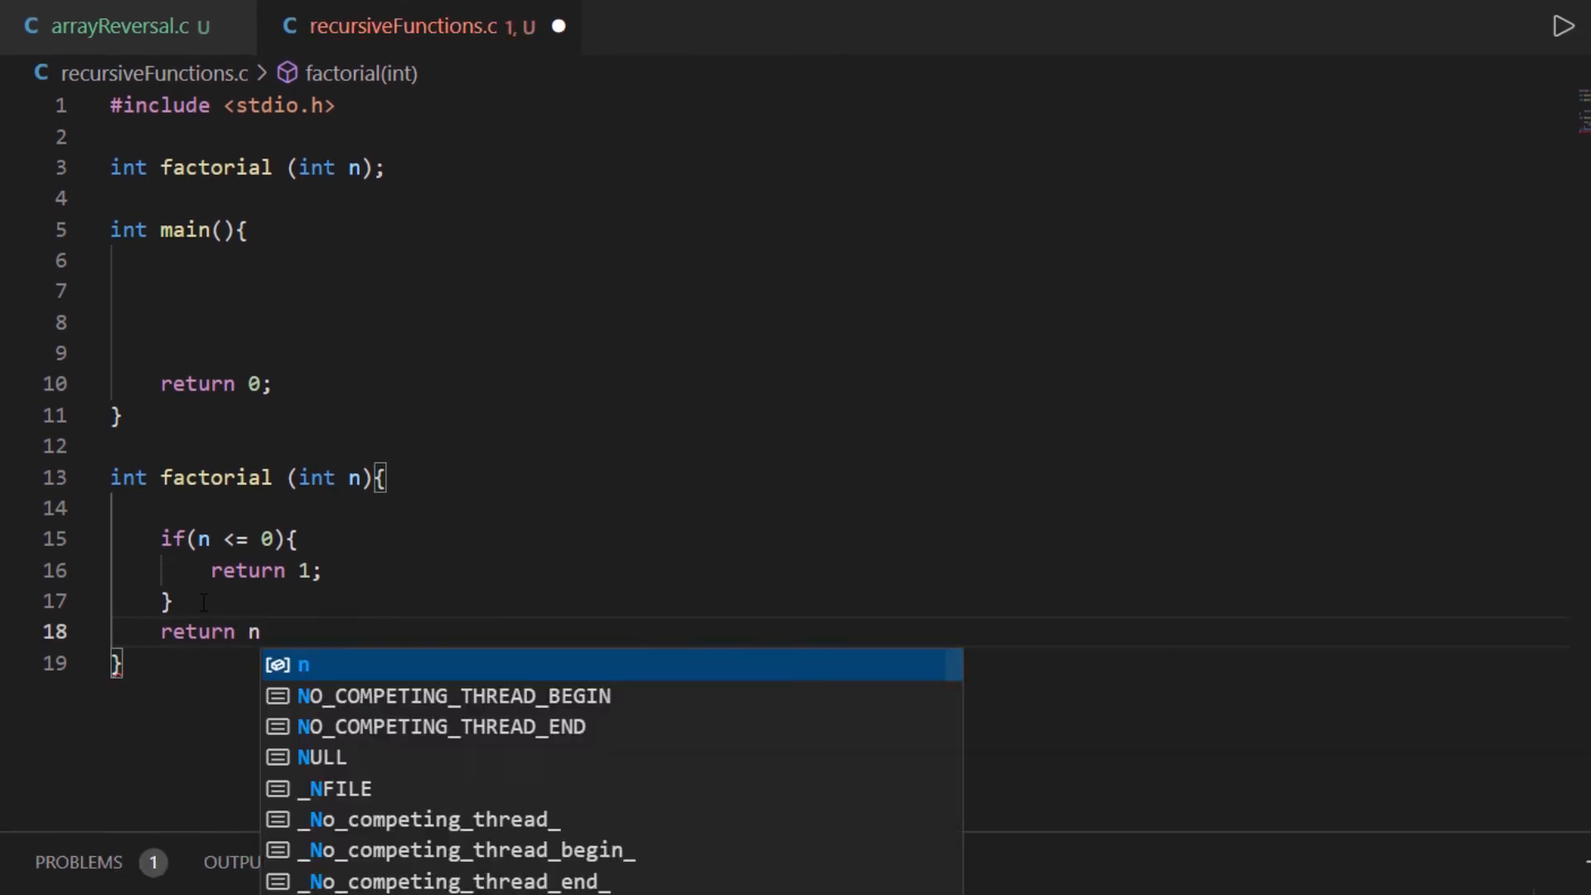
text(*(factorial(n-1));)
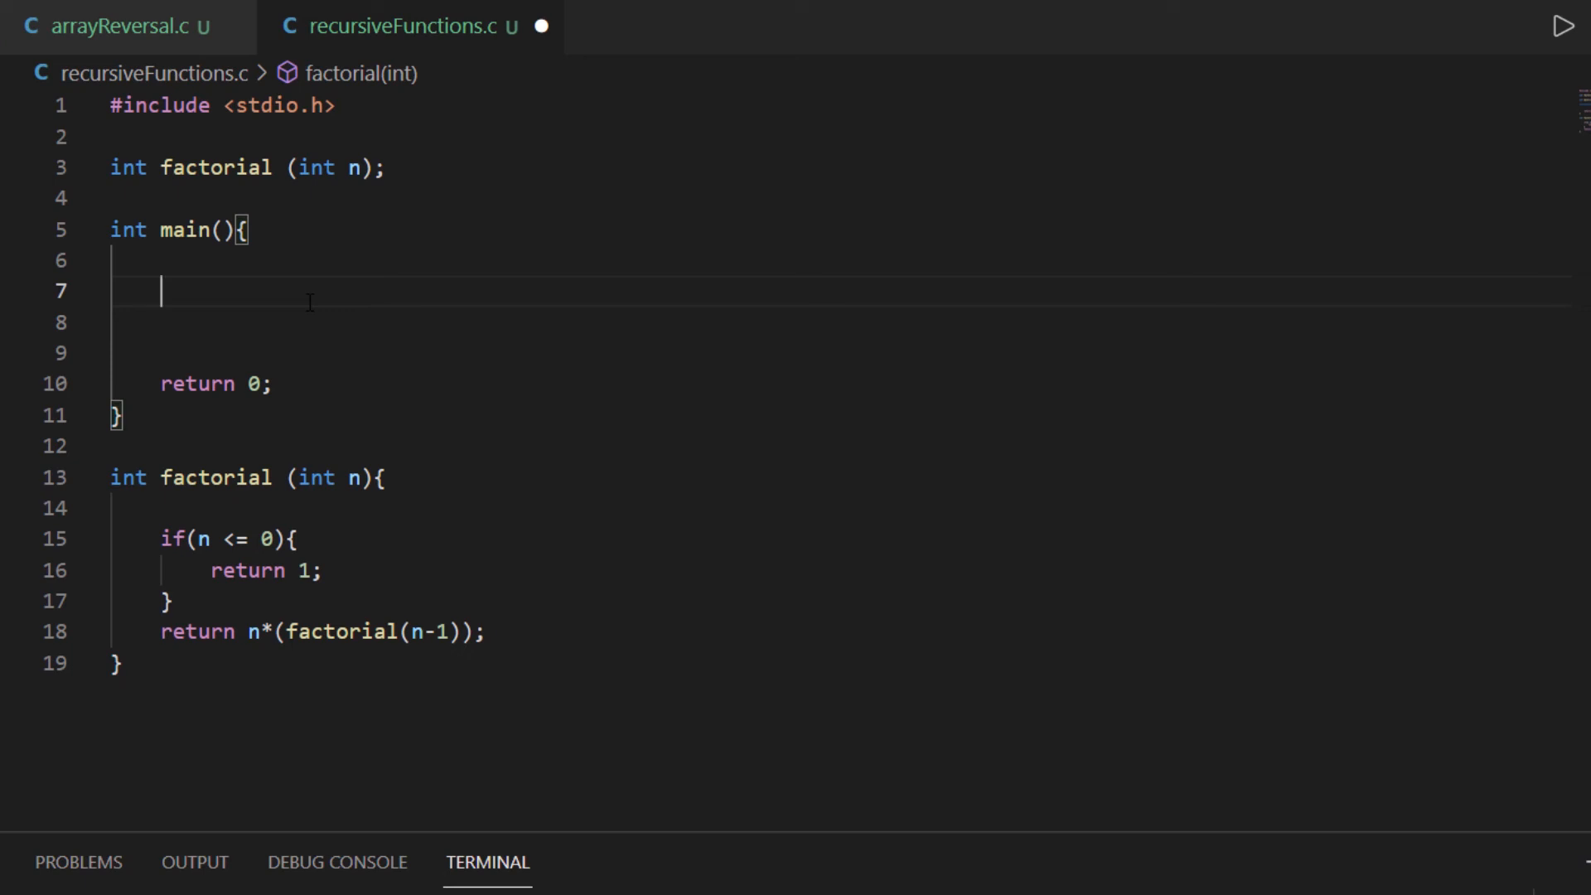
Step: In main, declare int number = 5 and begin printf with "The factorial of %d is : %d"
text(int number)
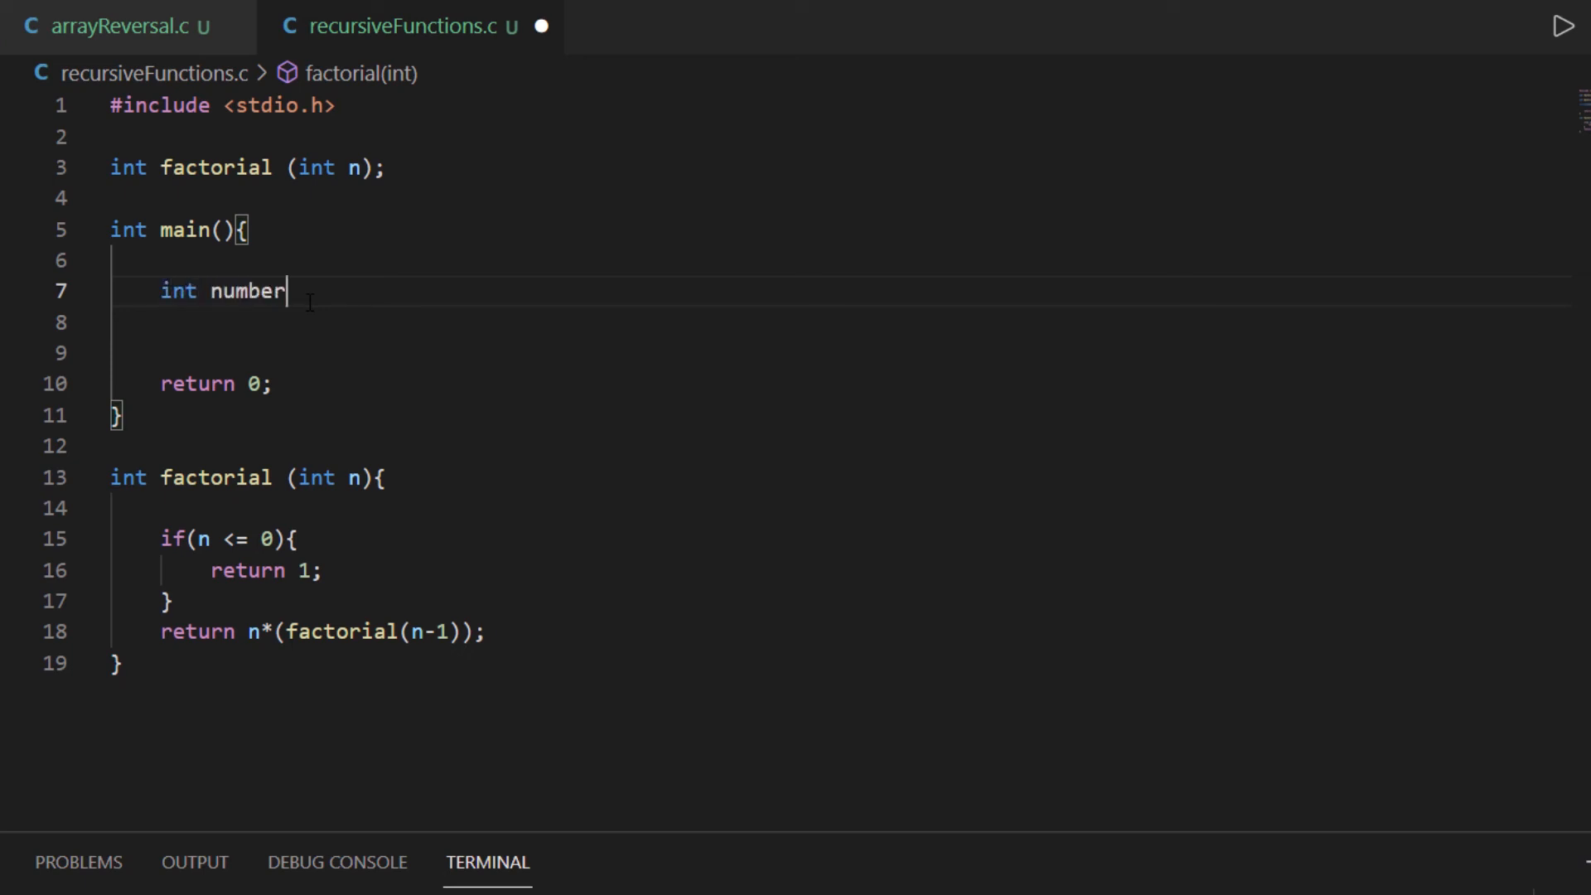
text(= 5;)
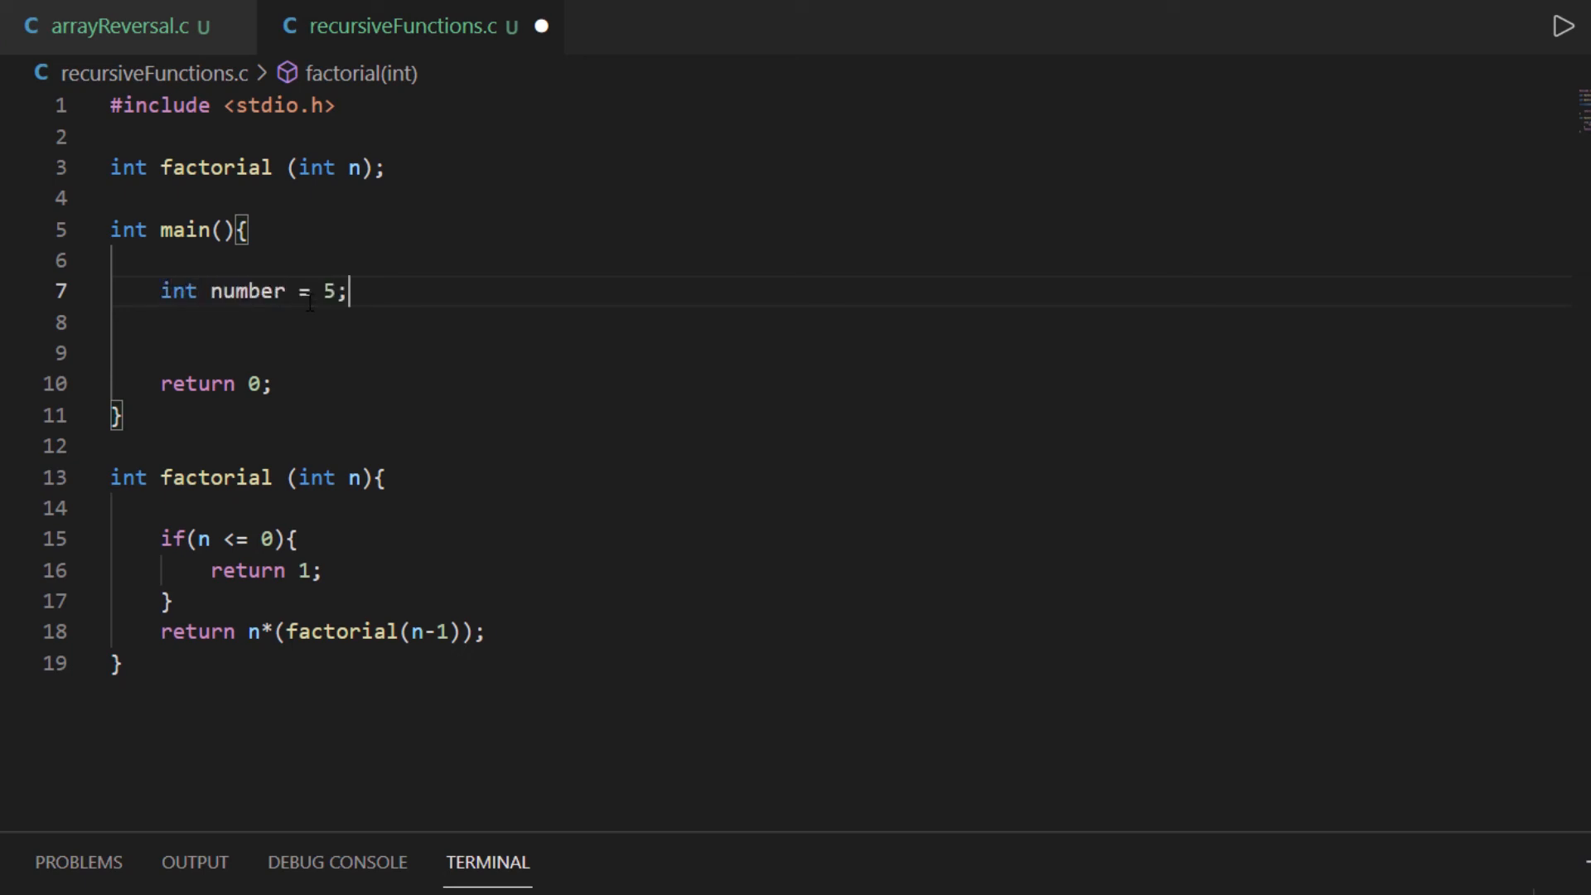
text(pr)
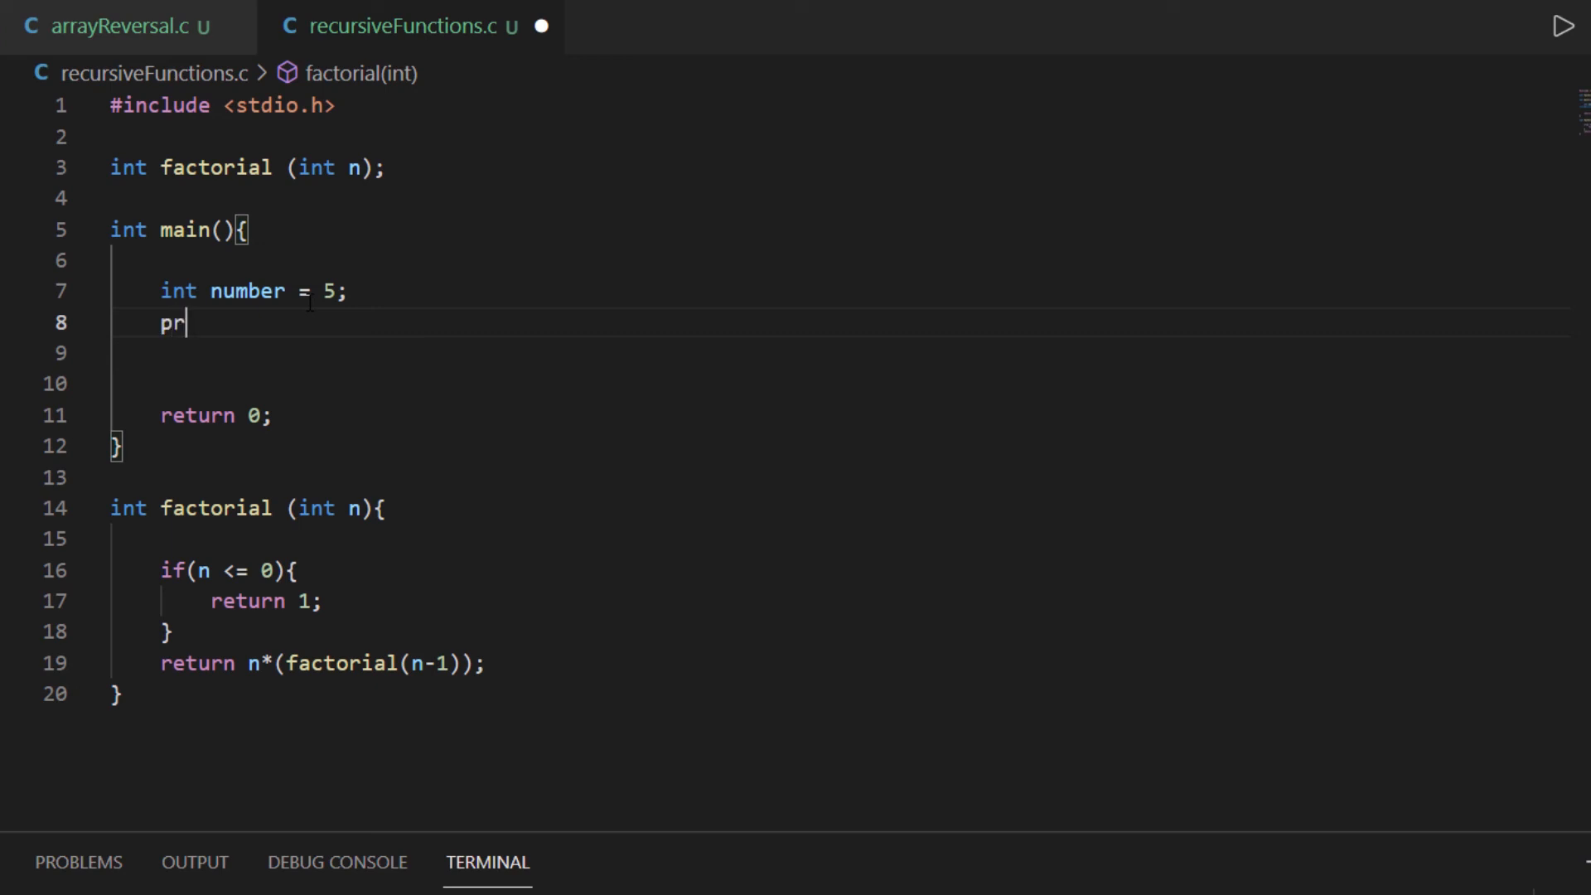
text(intf(""))
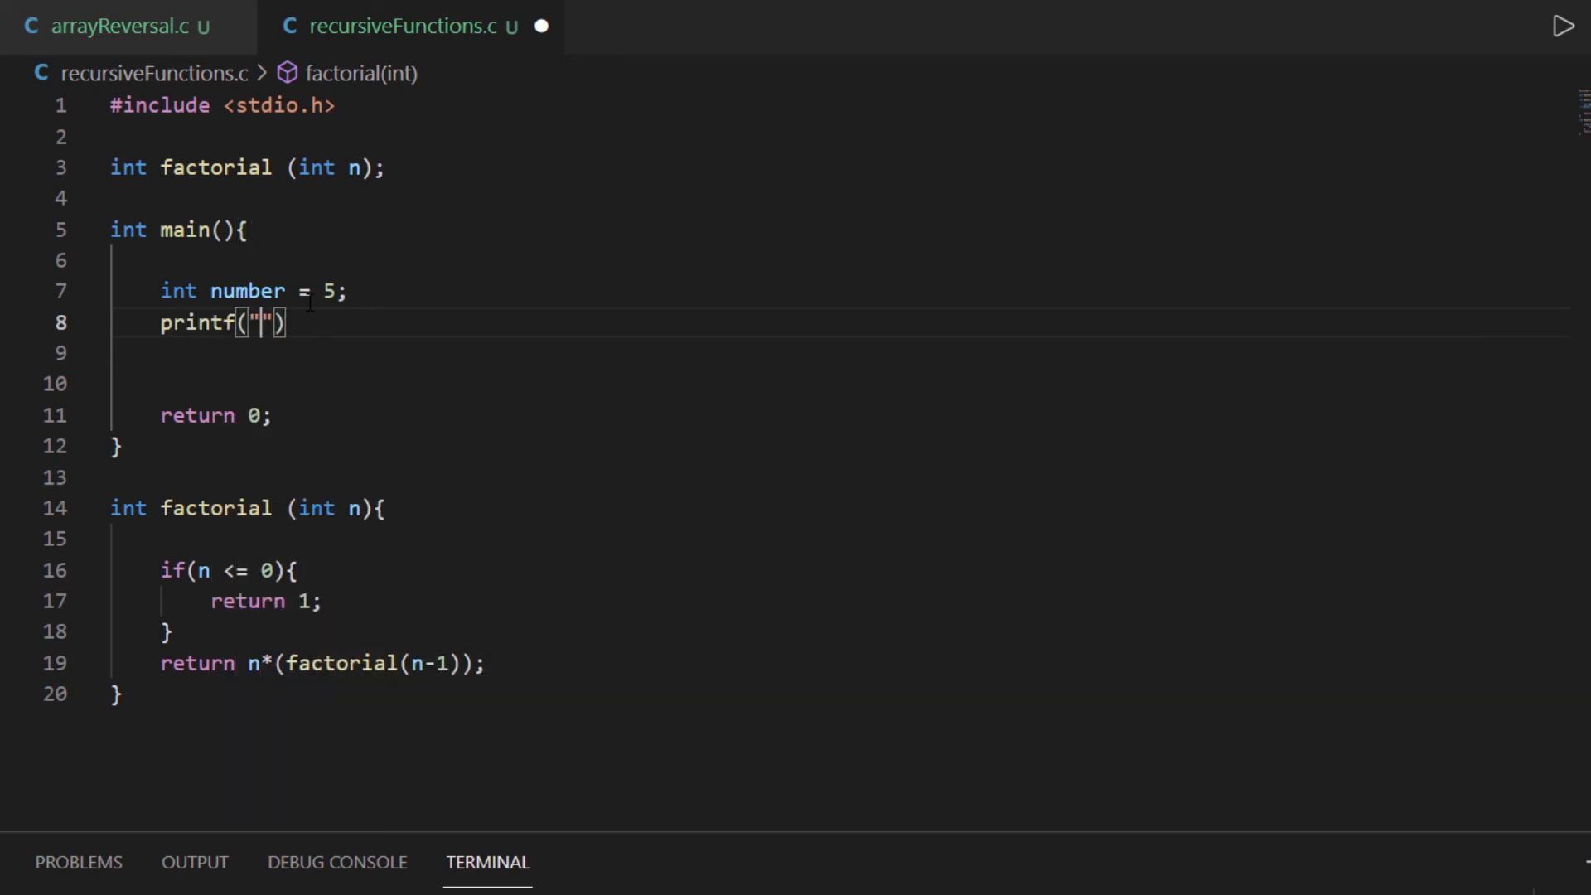
text(The factorial)
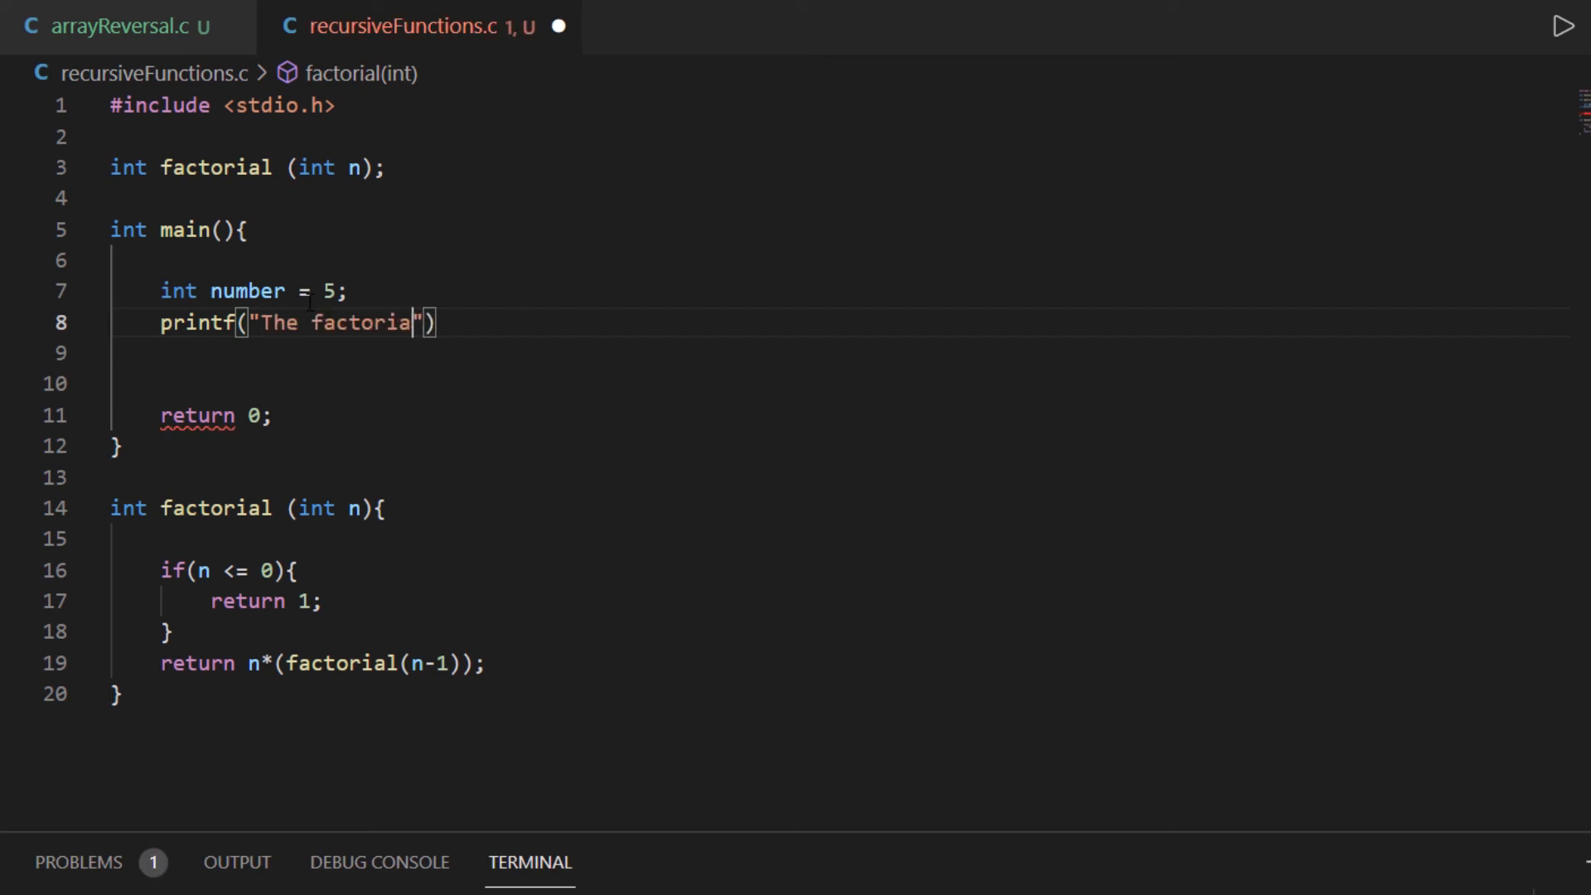
text(of %d)
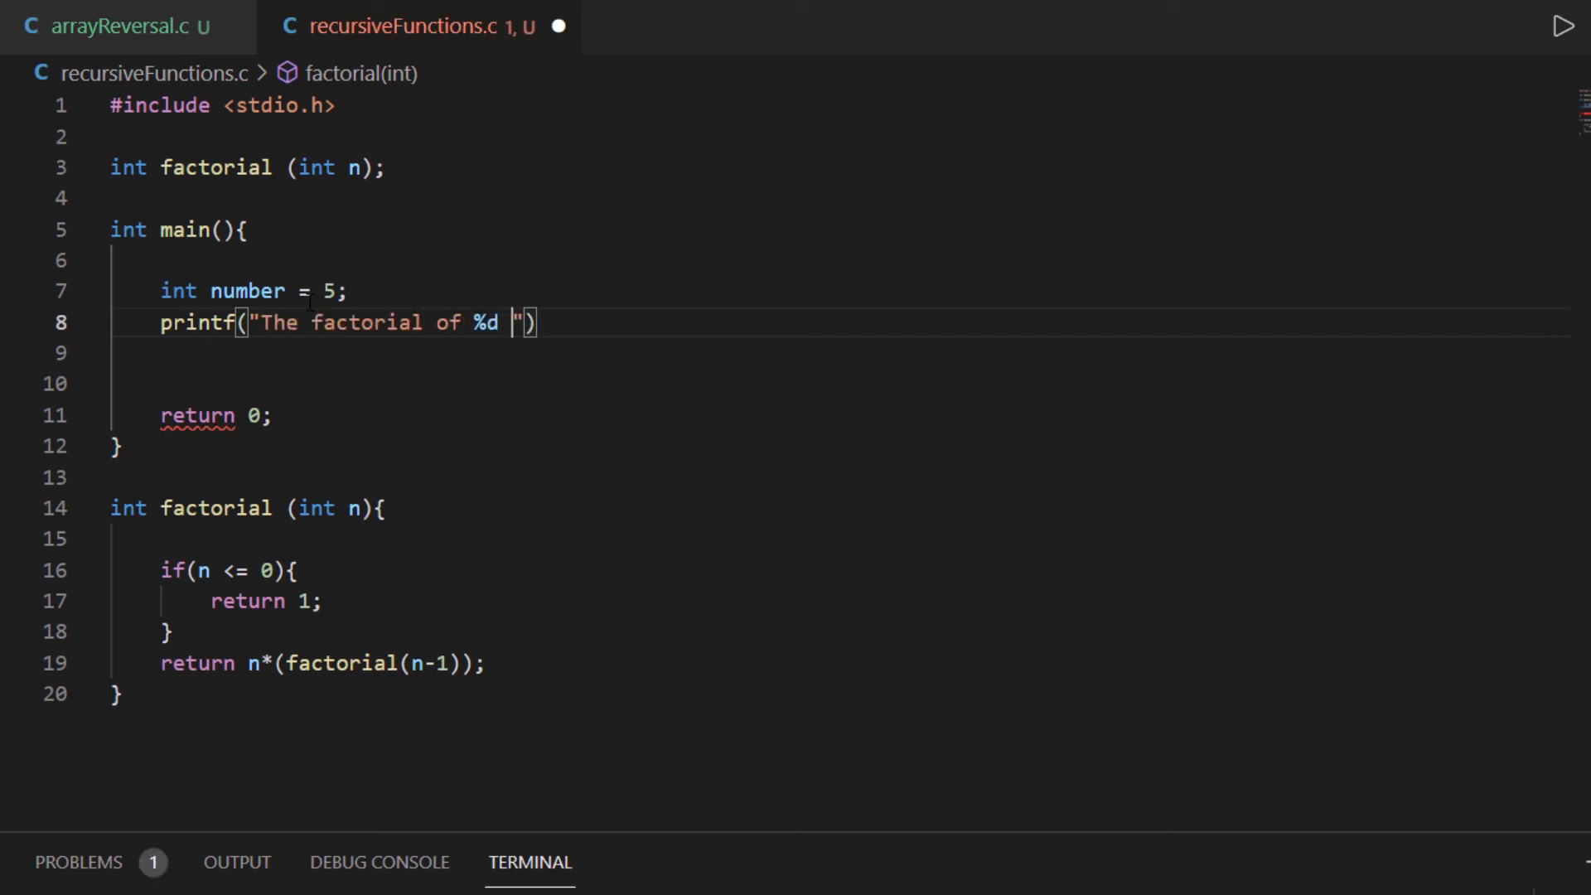
text(is : %)
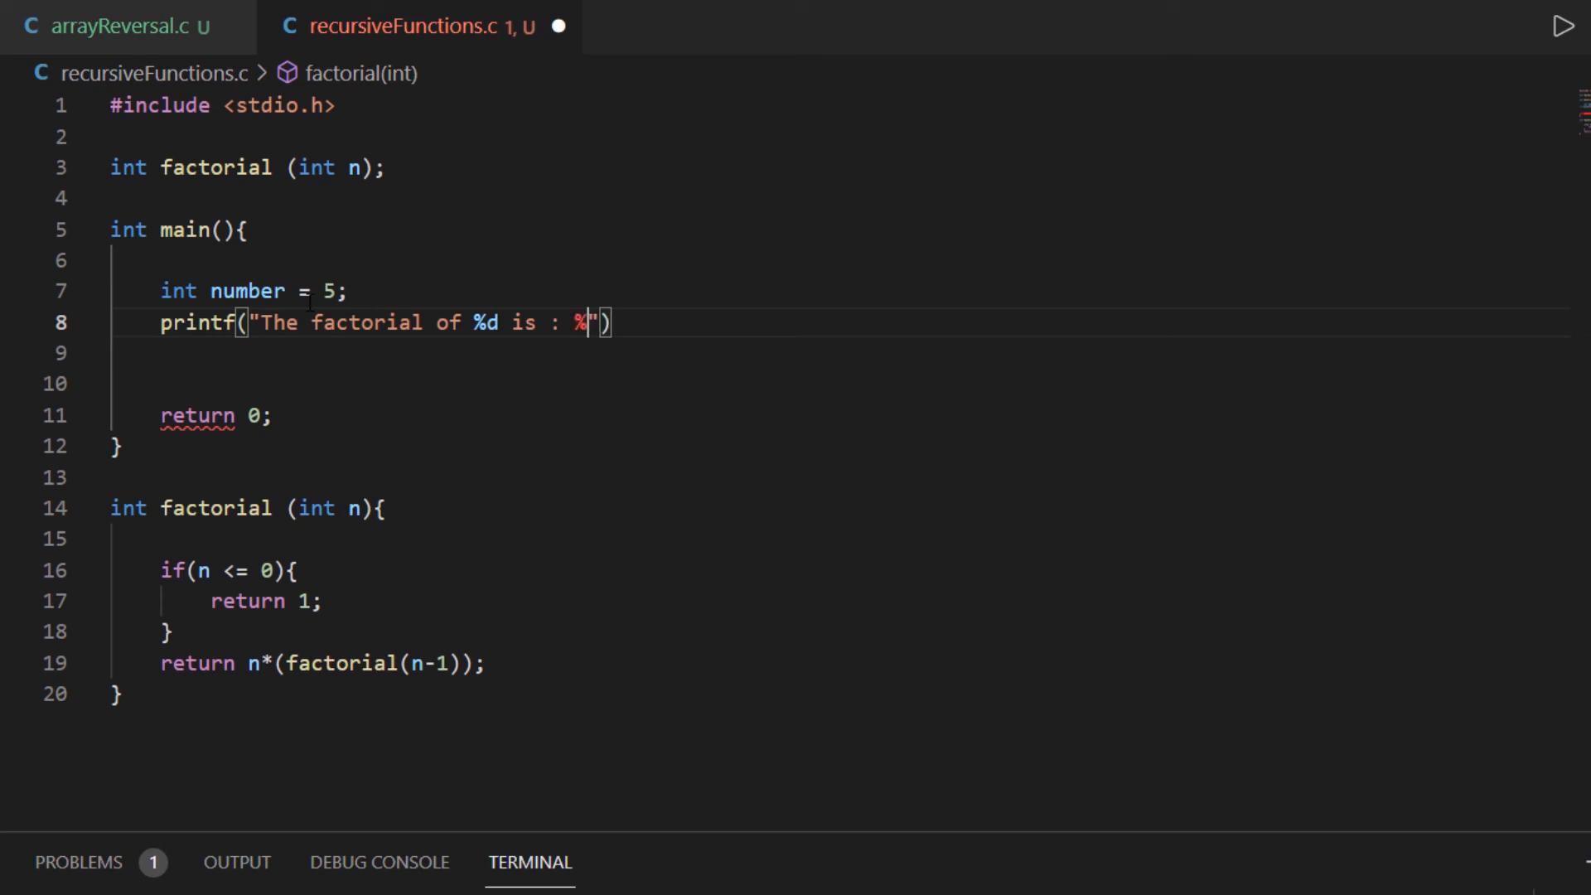
text(d",)
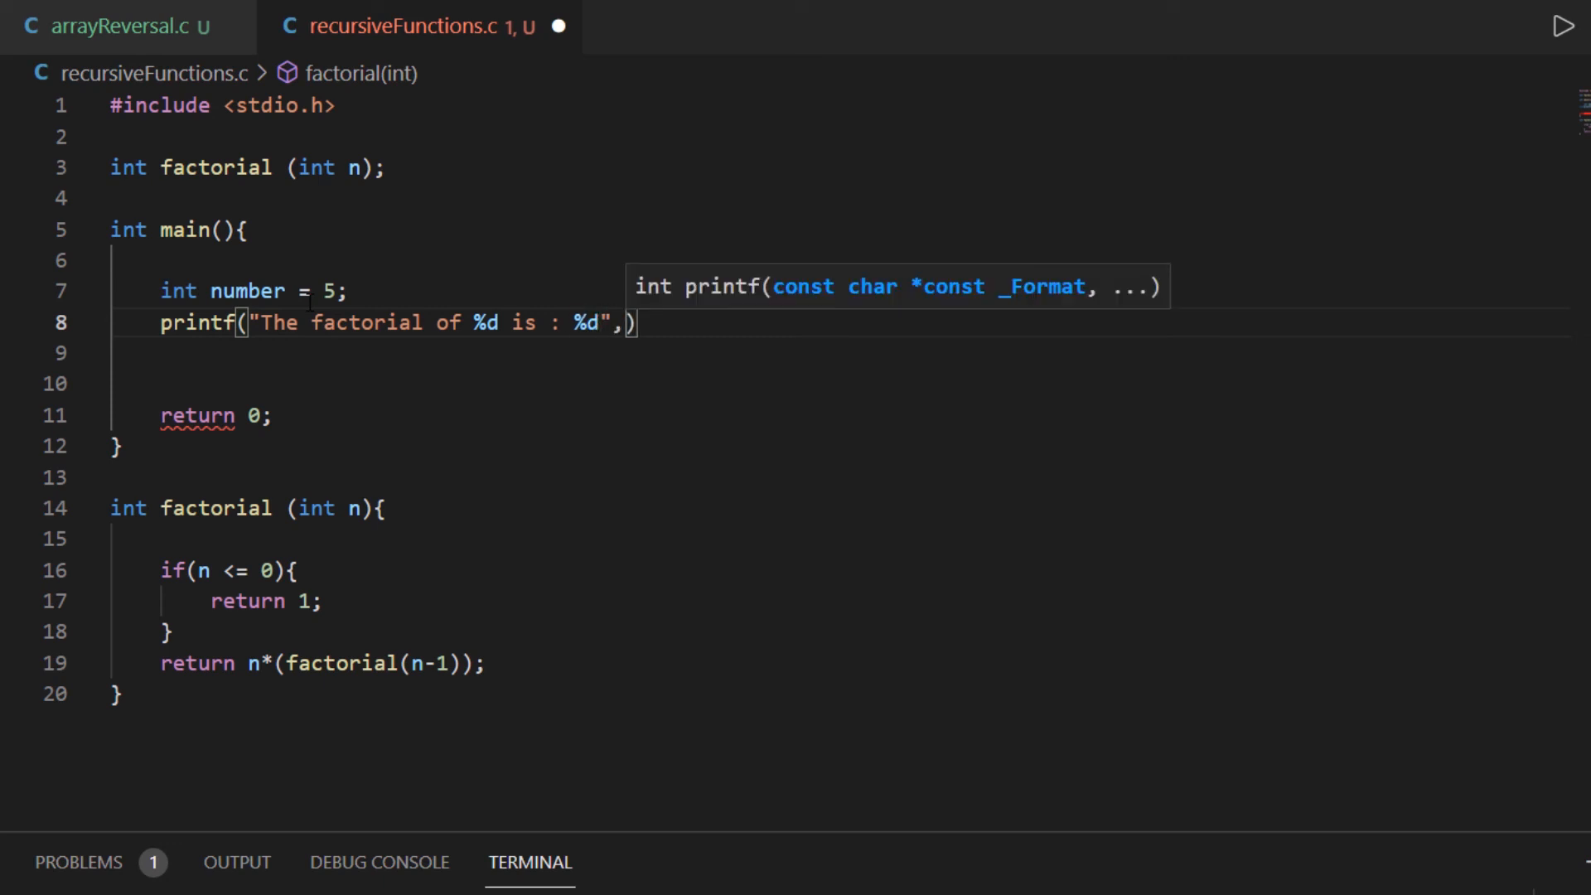
Step: Pass number and factorial(number) as the printf arguments
text(number)
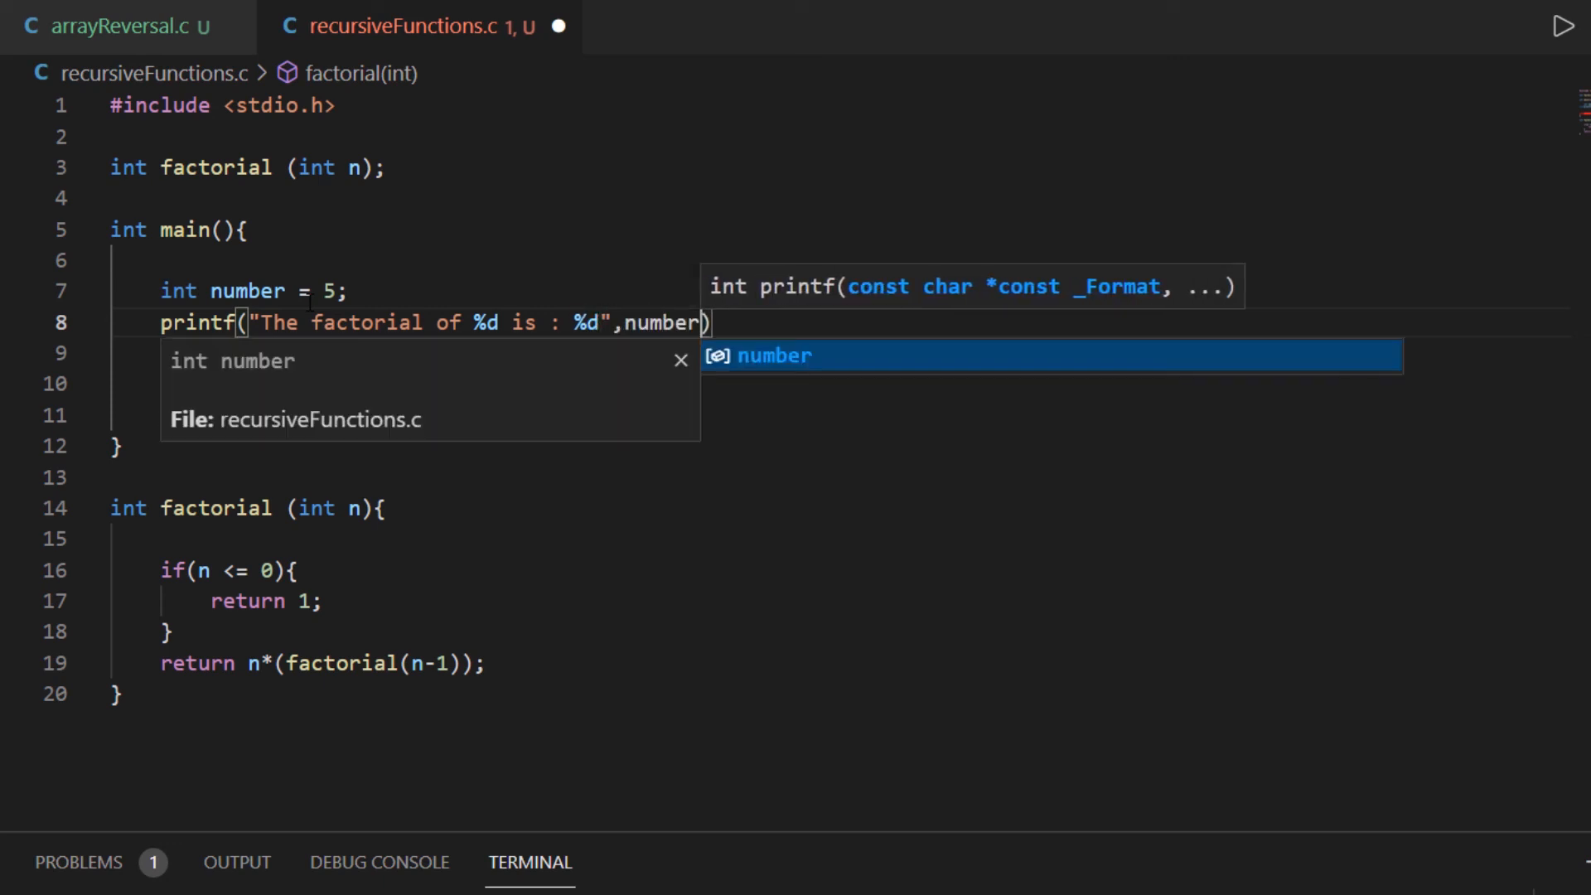
text(,)
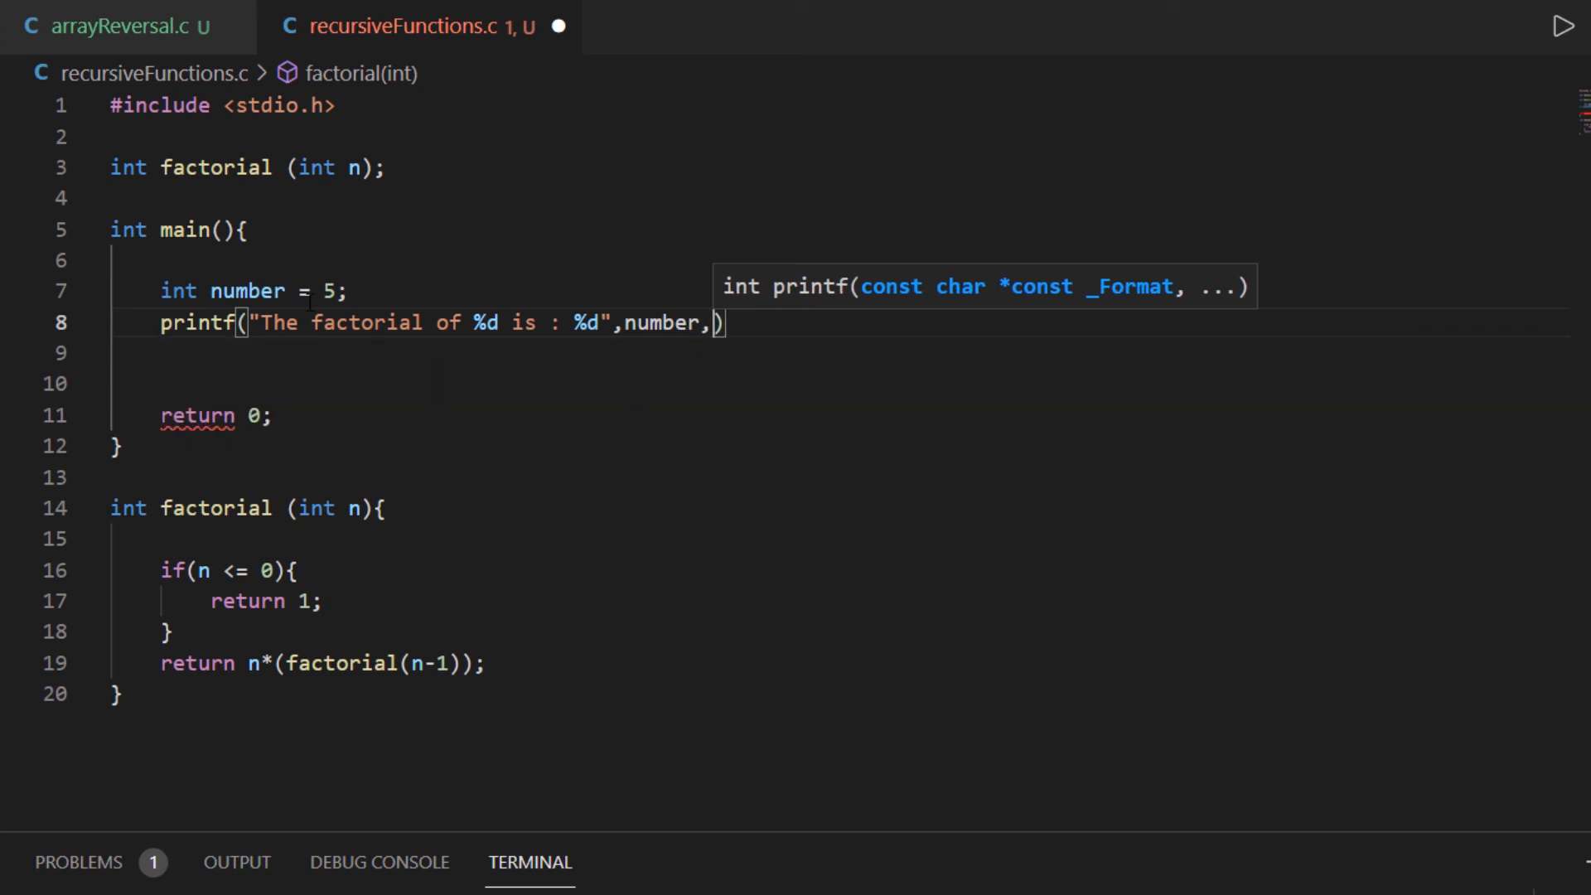
text(factorial)
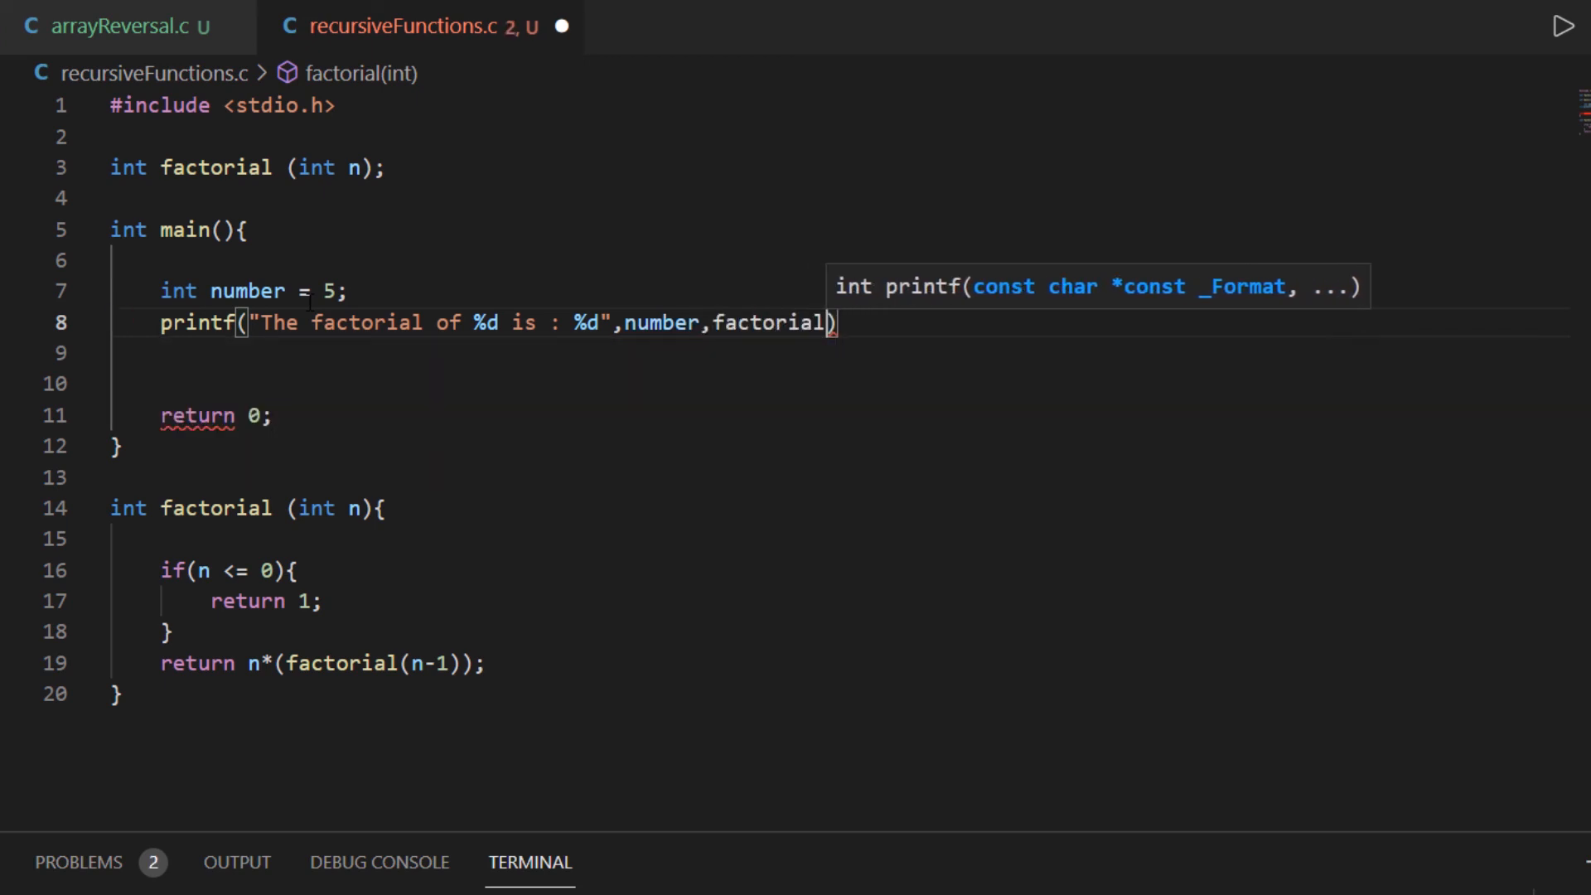
text(()
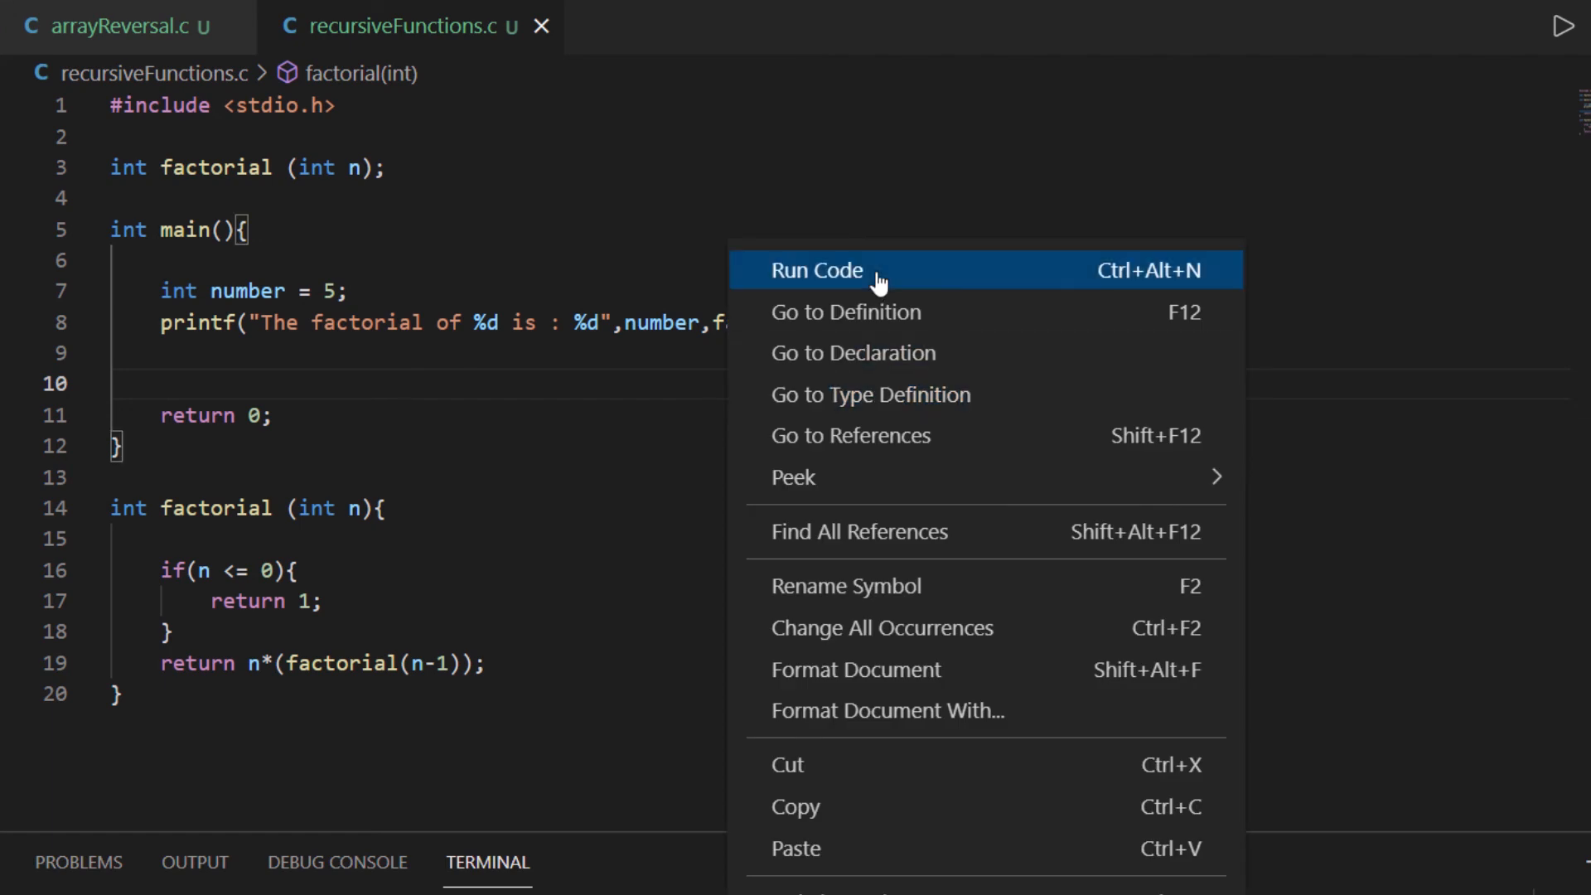
Step: Run the factorial program with Run Code from the editor context menu
click(816, 270)
text(6)
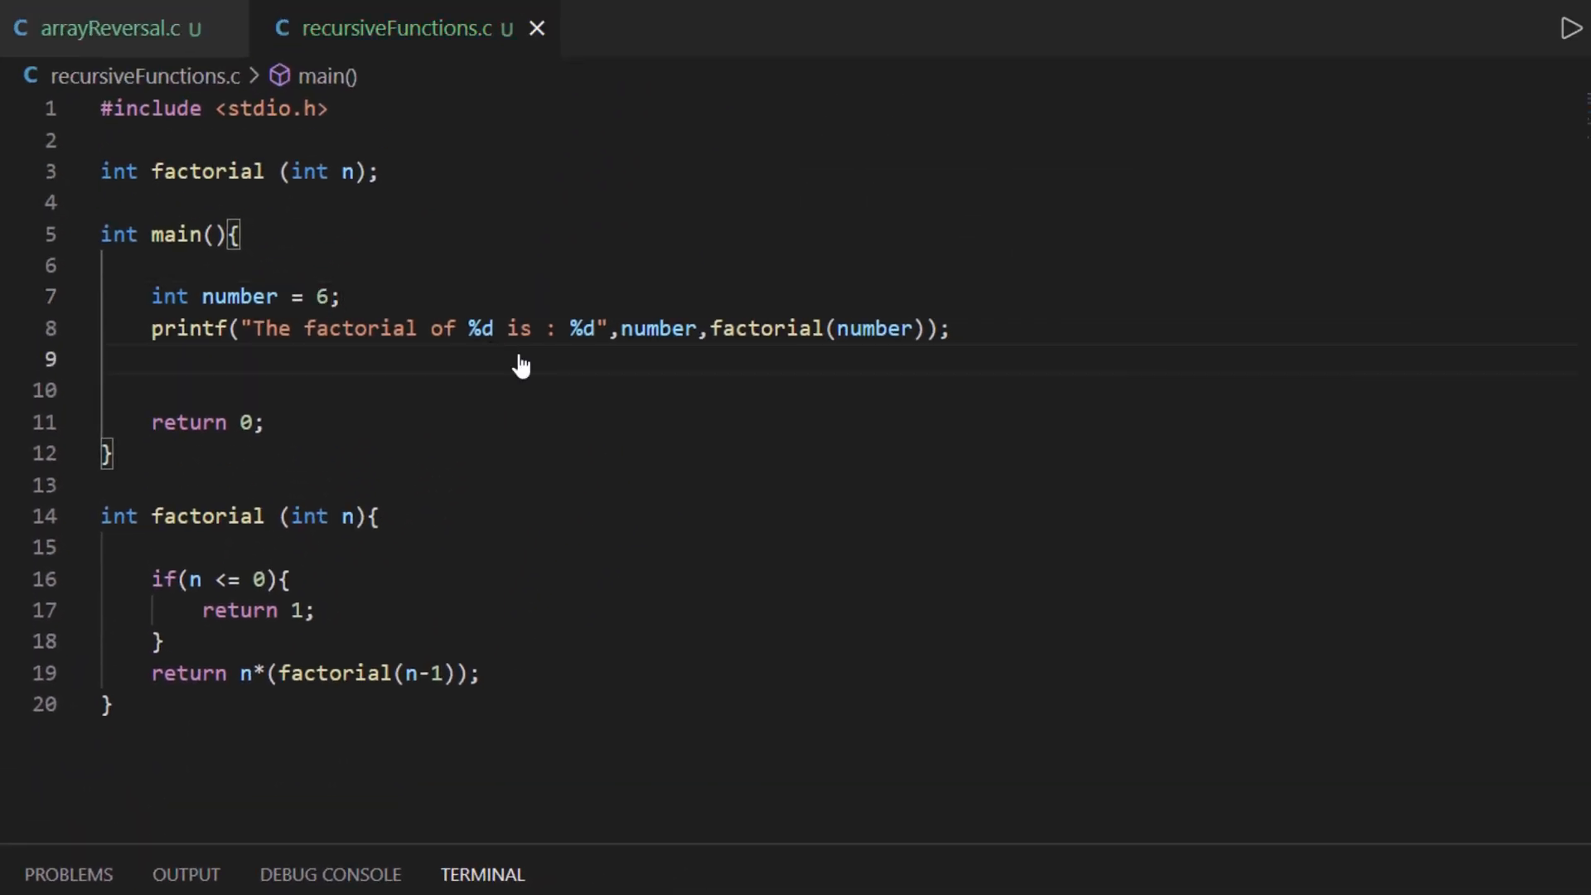
mouse_move(593, 293)
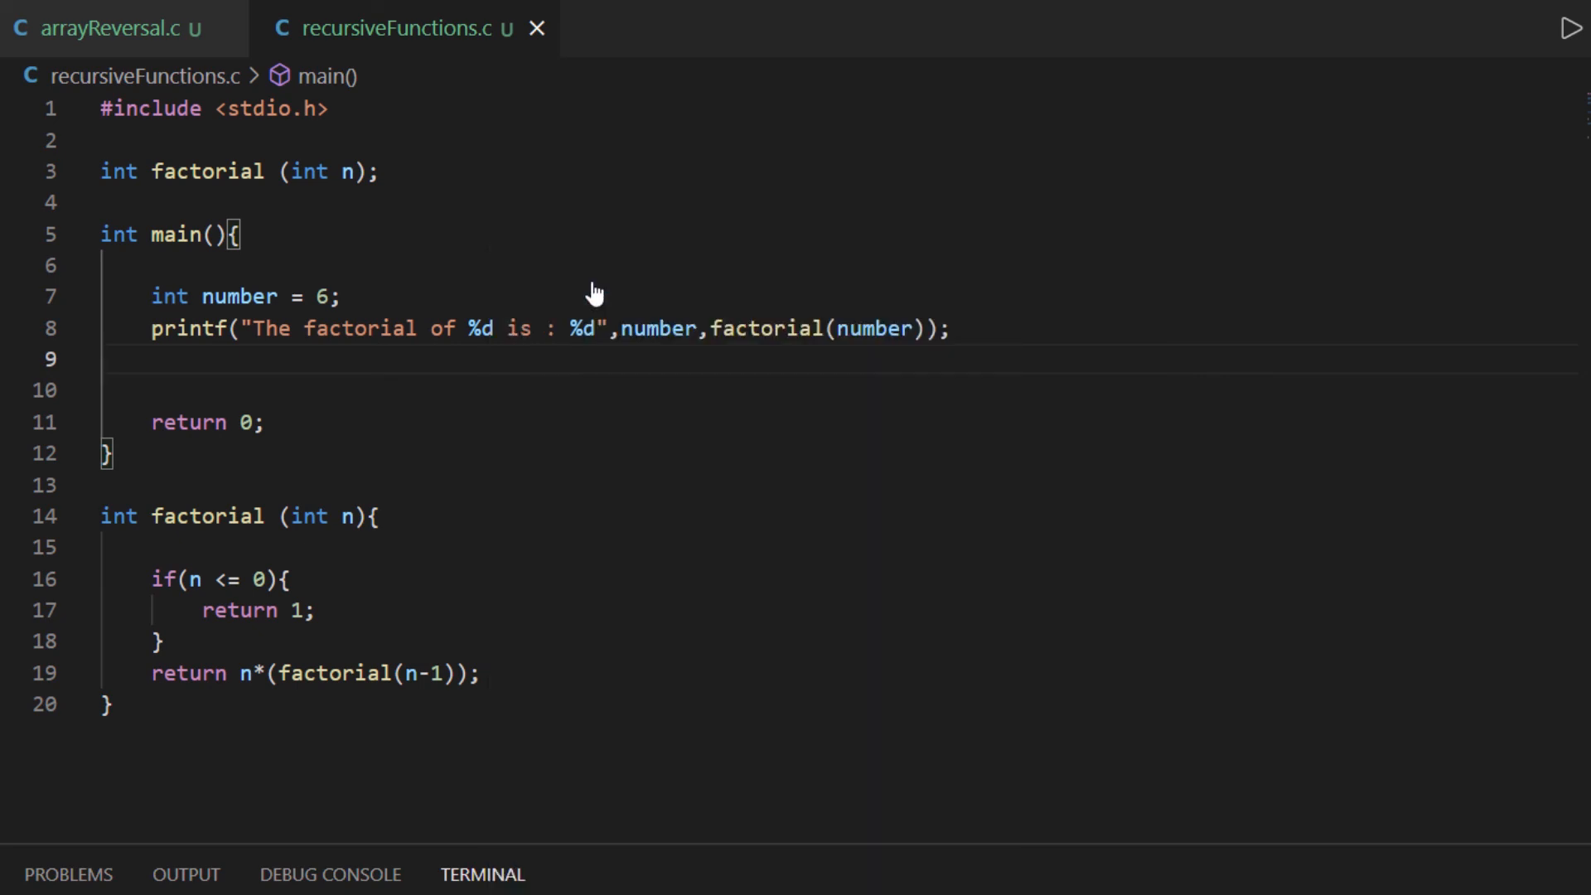